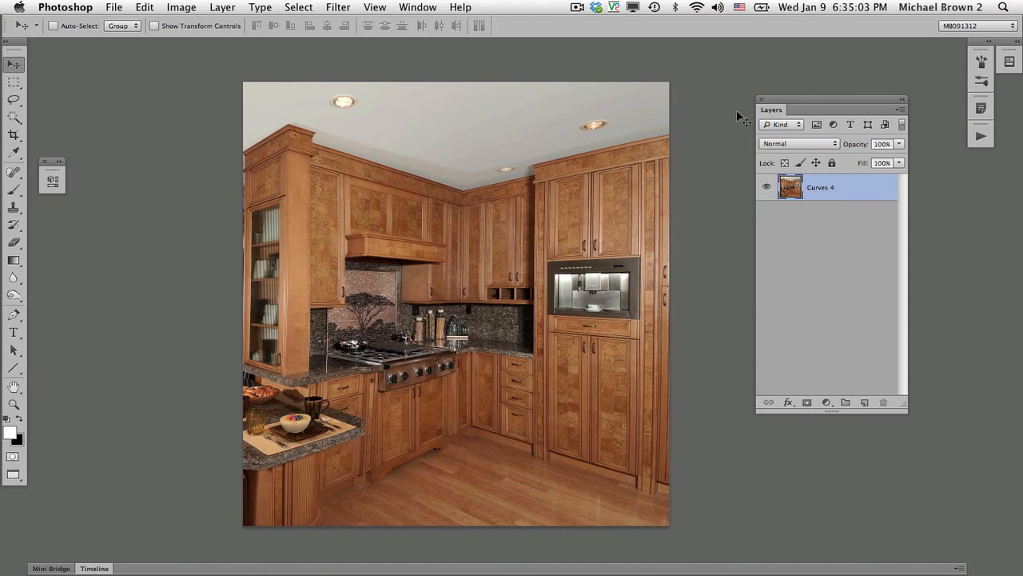
{"action": "mouse_move", "coordinate": [755, 287]}
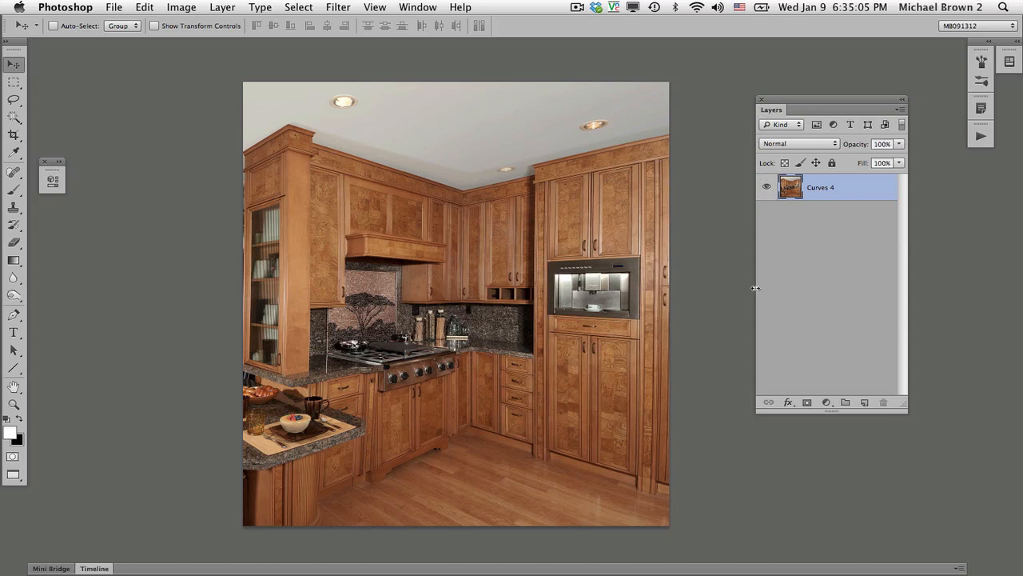
{"action": "mouse_move", "coordinate": [174, 262]}
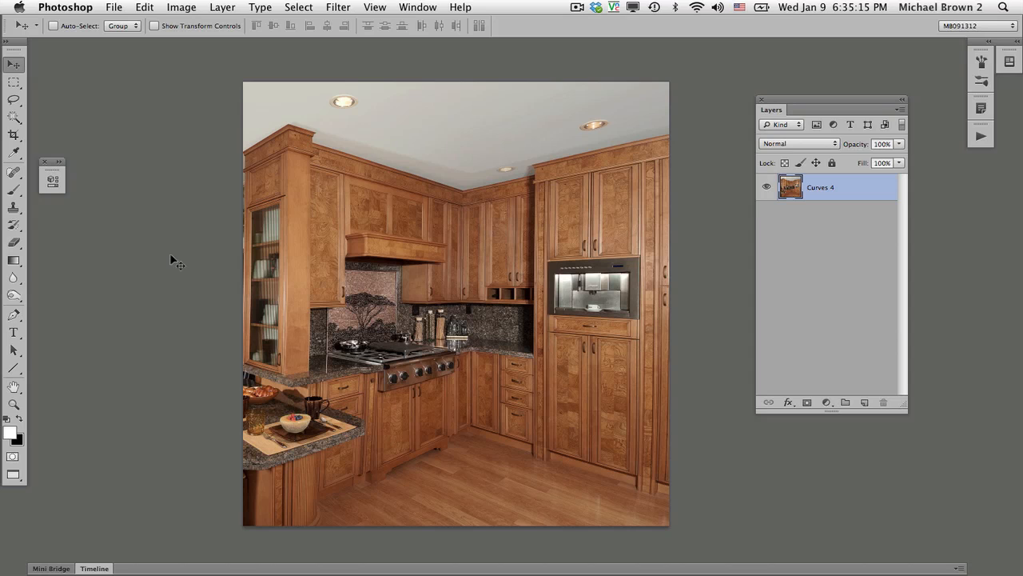
Duplicate the kitchen photo layer twice so the document holds three identical layers
{"action": "left_click", "coordinate": [222, 6]}
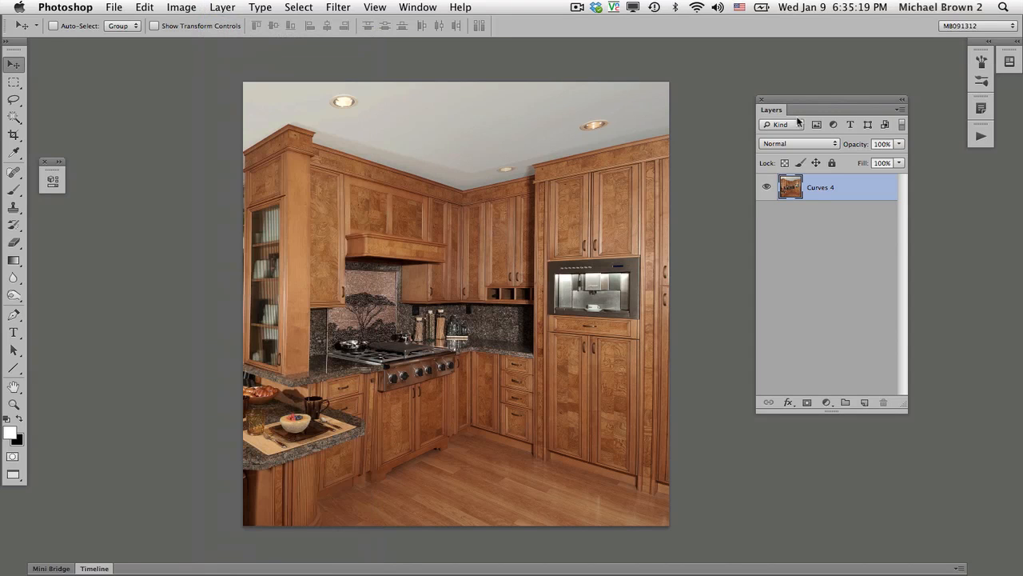
{"action": "left_click", "coordinate": [902, 109]}
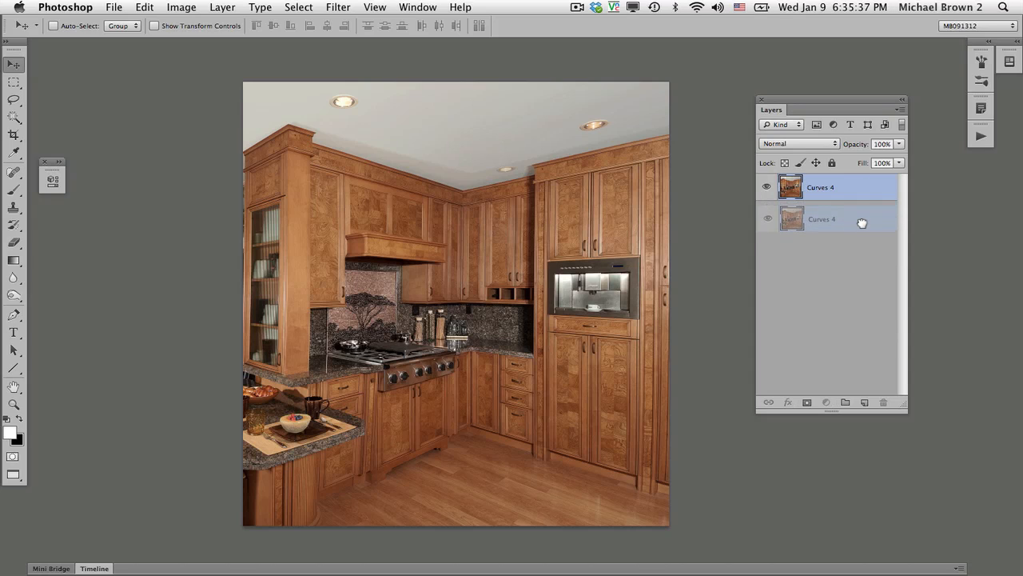
{"action": "left_click_drag", "start_coordinate": [862, 219], "coordinate": [863, 388]}
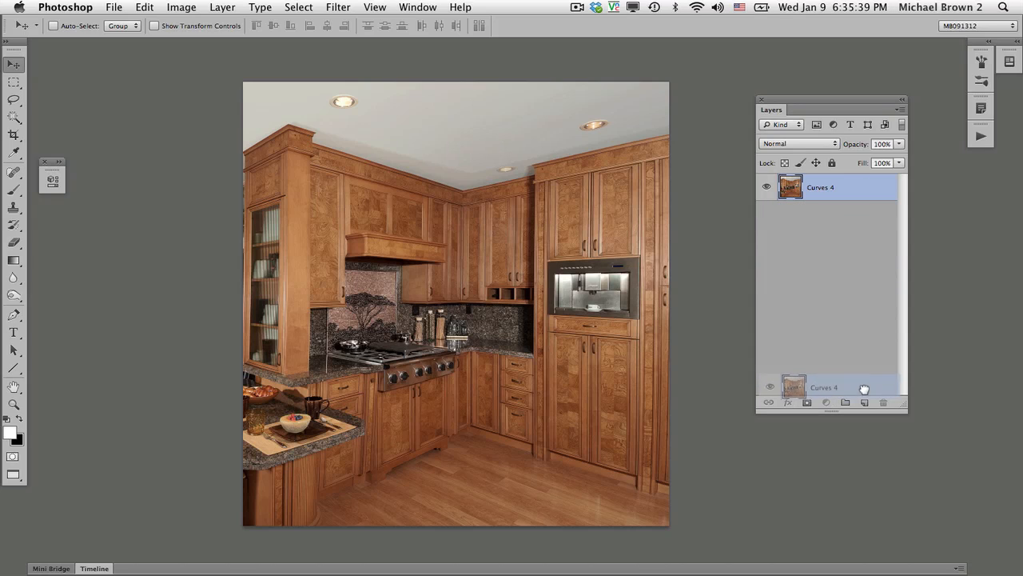
{"action": "left_click", "coordinate": [863, 403]}
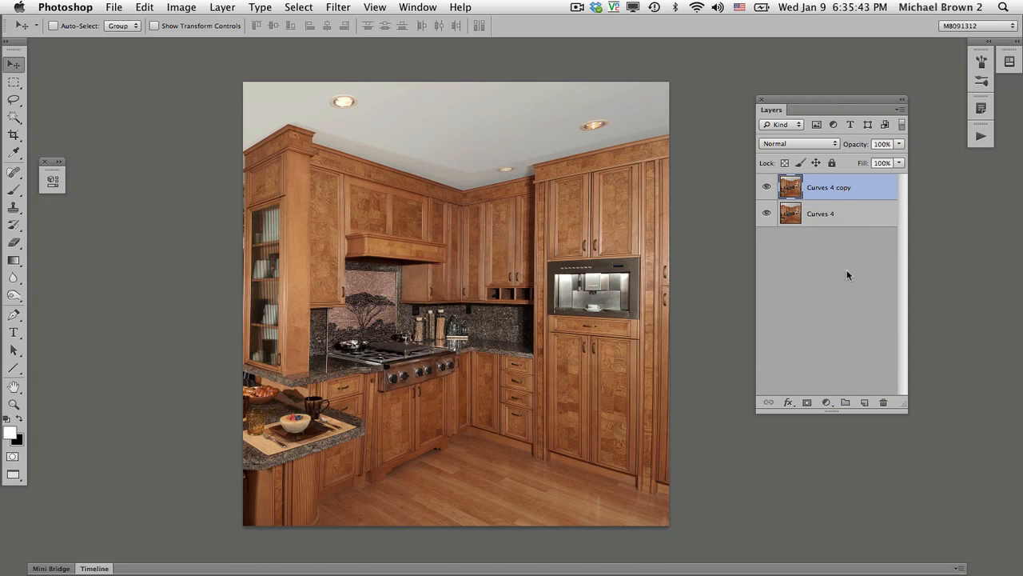
{"action": "mouse_move", "coordinate": [902, 252]}
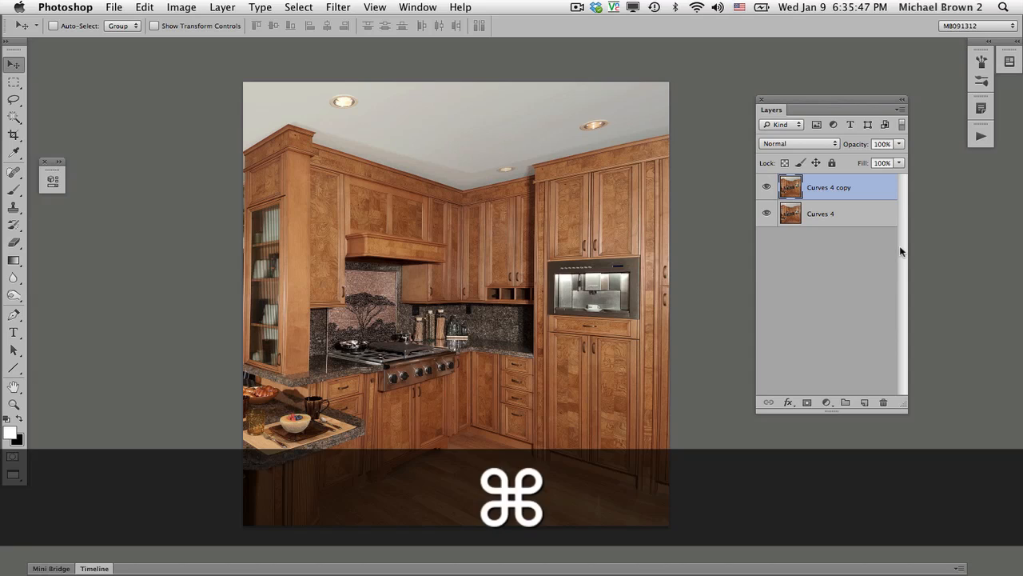
{"action": "key", "text": "cmd+j"}
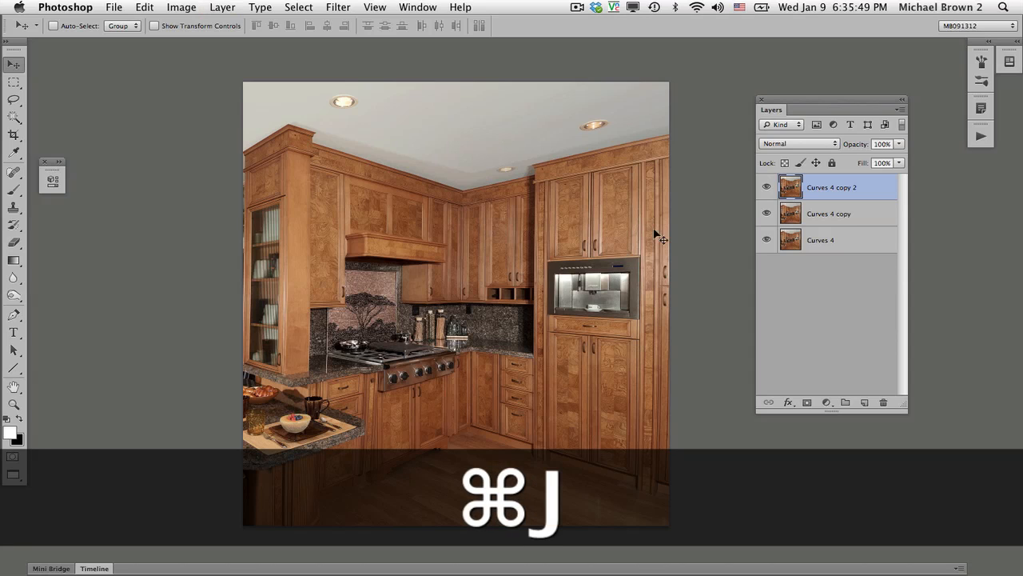
{"action": "key", "text": "cmd+j"}
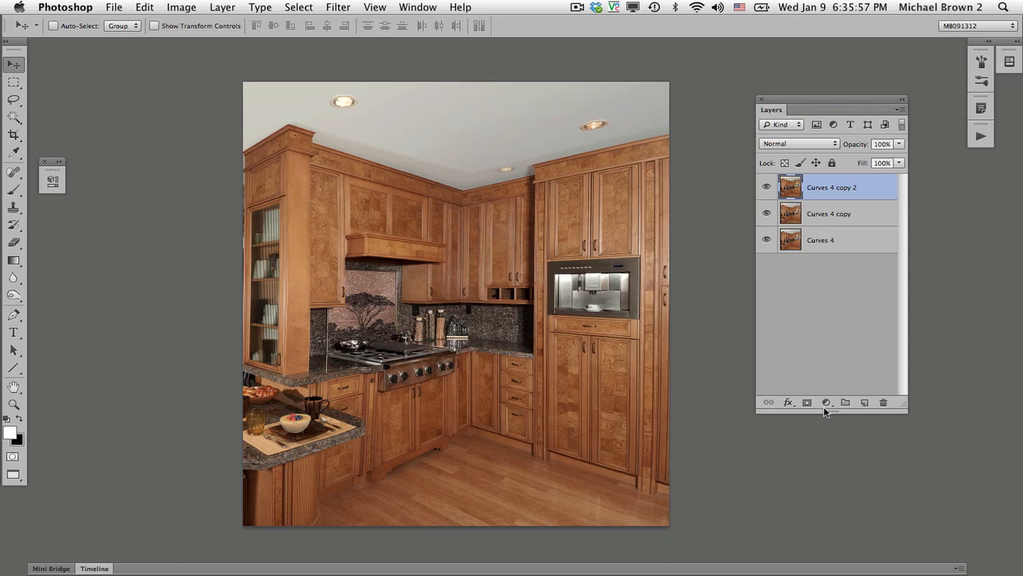
{"action": "left_click", "coordinate": [827, 403]}
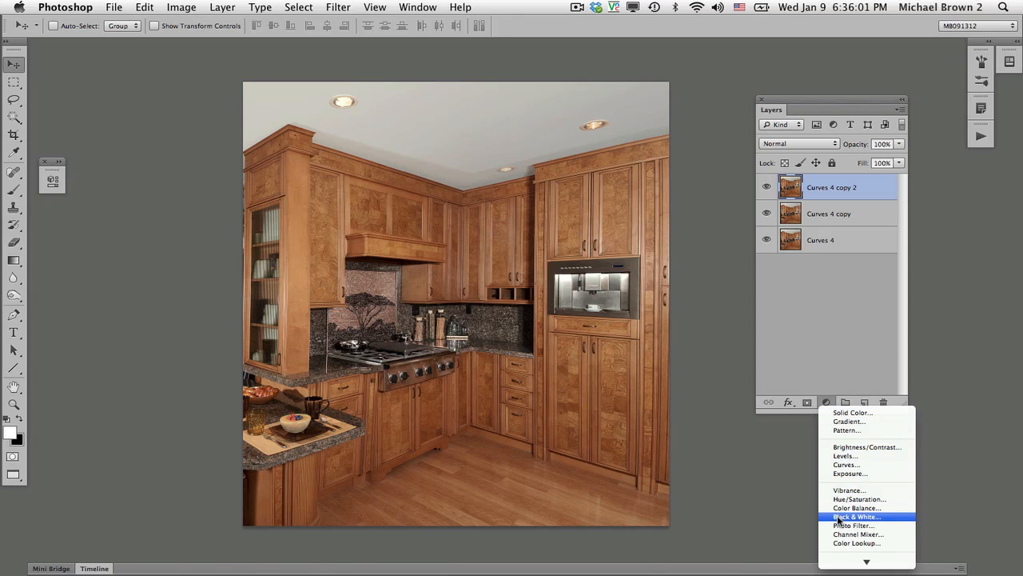
{"action": "left_click", "coordinate": [855, 515]}
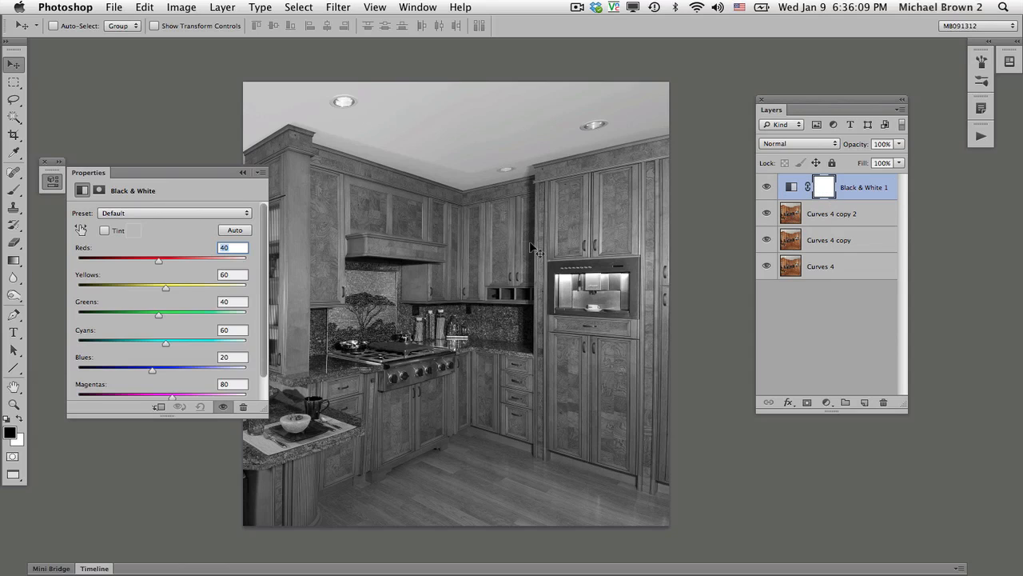
{"action": "key", "text": "cmd+z"}
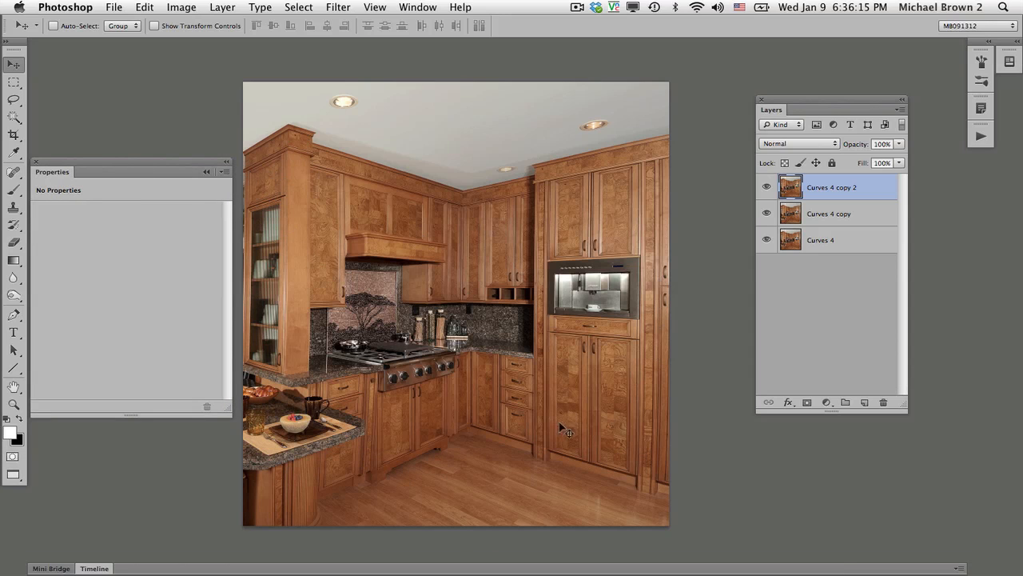
Apply a Black & White adjustment to the top layer with Yellows 76 and Reds 34
{"action": "left_click", "coordinate": [182, 6]}
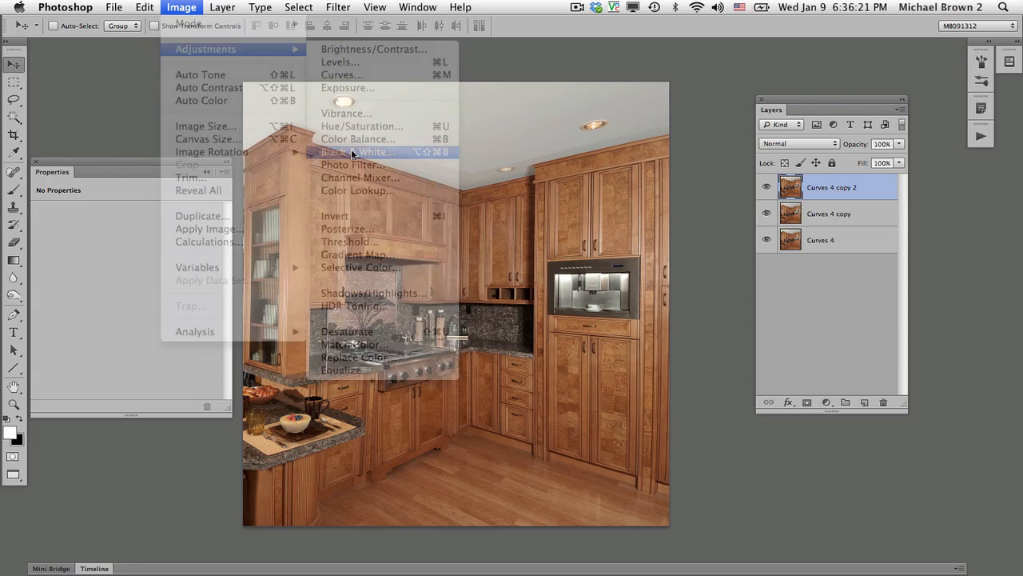
{"action": "left_click", "coordinate": [355, 150]}
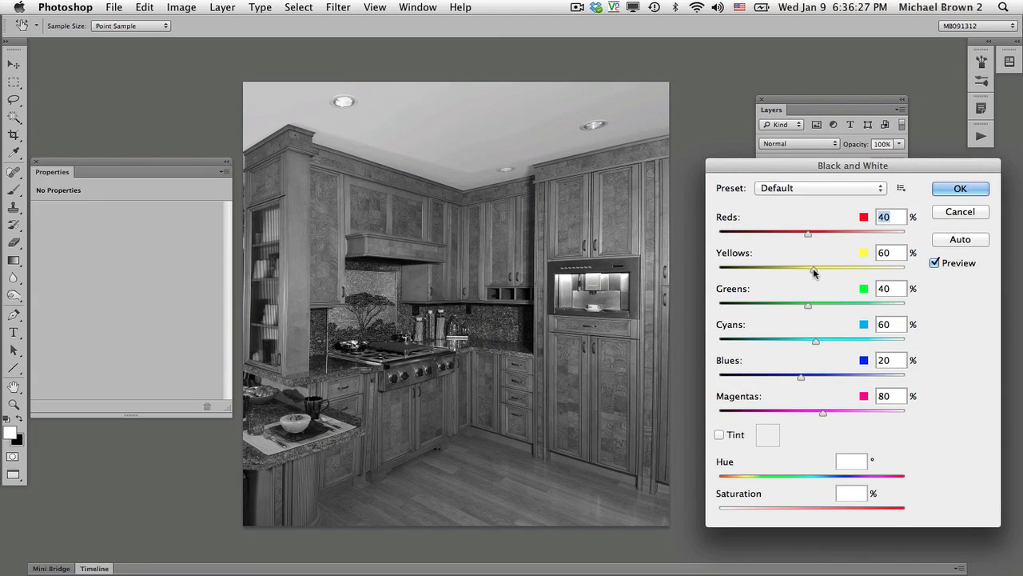
{"action": "left_click_drag", "start_coordinate": [807, 269], "coordinate": [822, 269]}
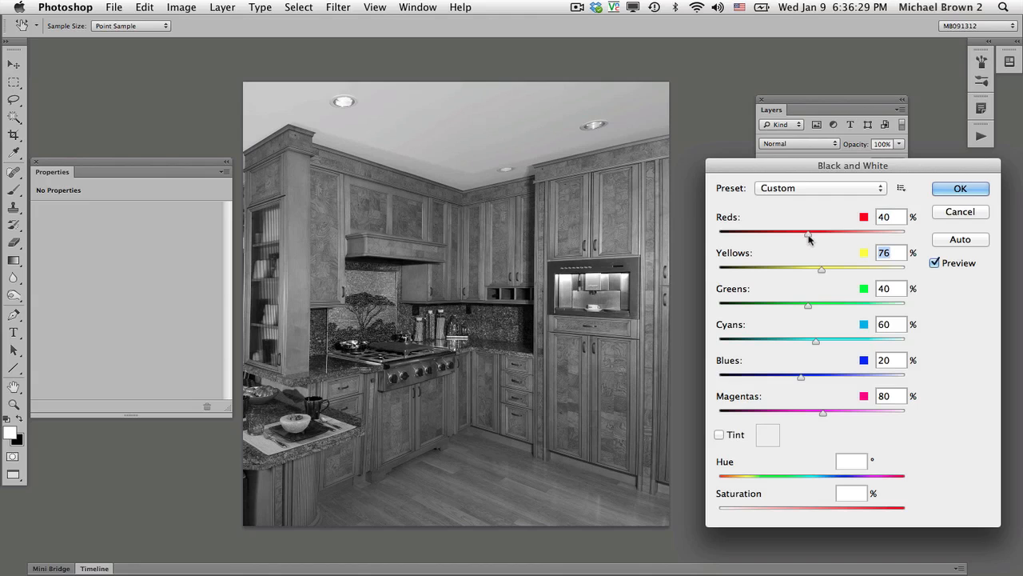
{"action": "left_click_drag", "start_coordinate": [809, 232], "coordinate": [806, 232]}
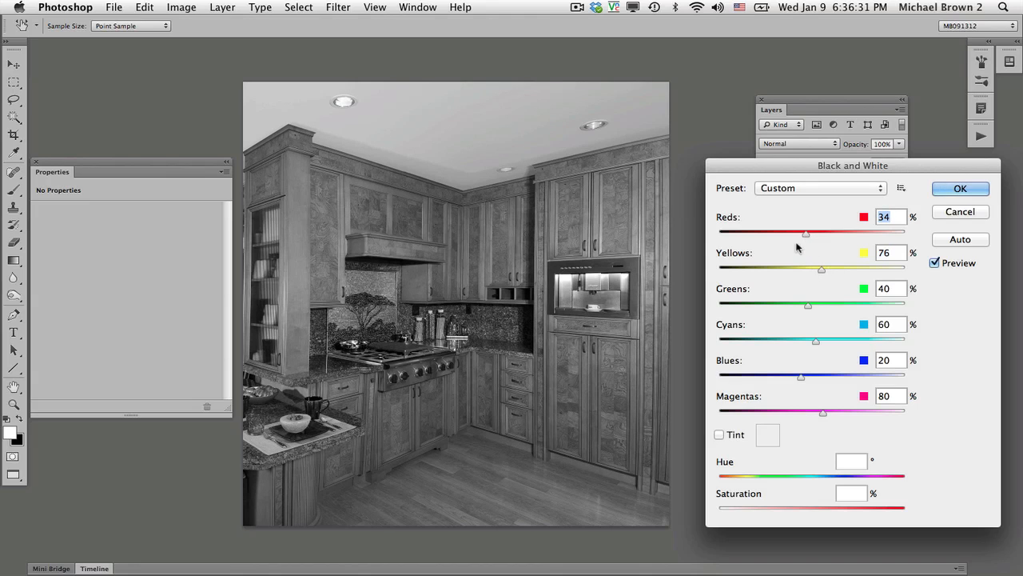
{"action": "left_click", "coordinate": [960, 188]}
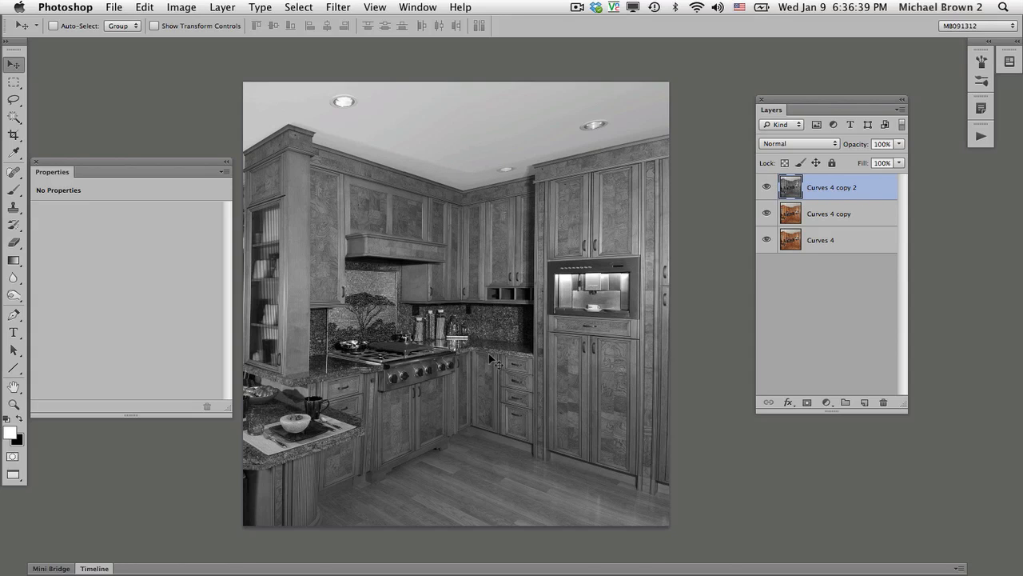
Apply a Curves adjustment lifting the midpoint to about input 126 / output 137
{"action": "left_click", "coordinate": [182, 7]}
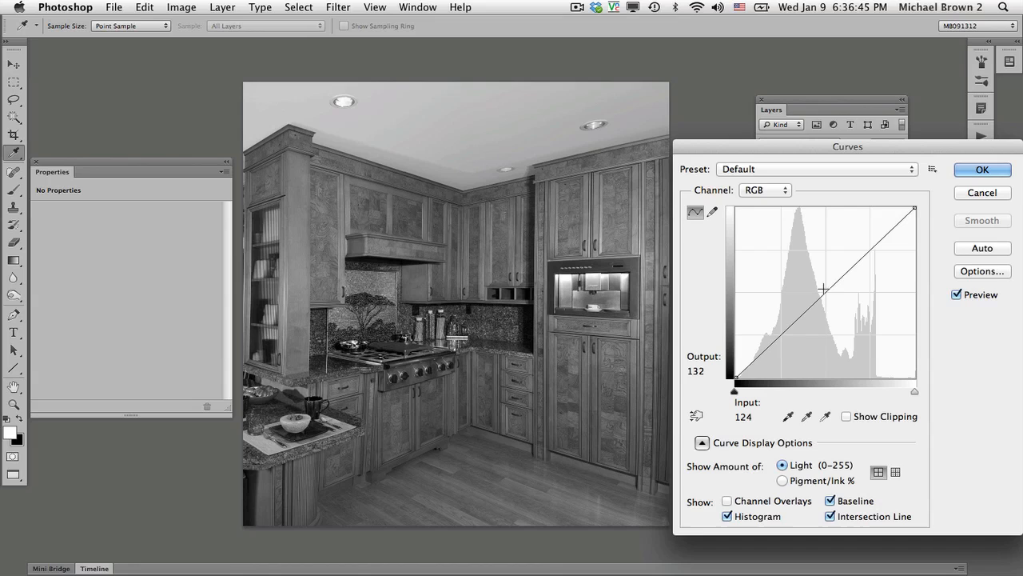
{"action": "left_click_drag", "start_coordinate": [822, 289], "coordinate": [825, 287]}
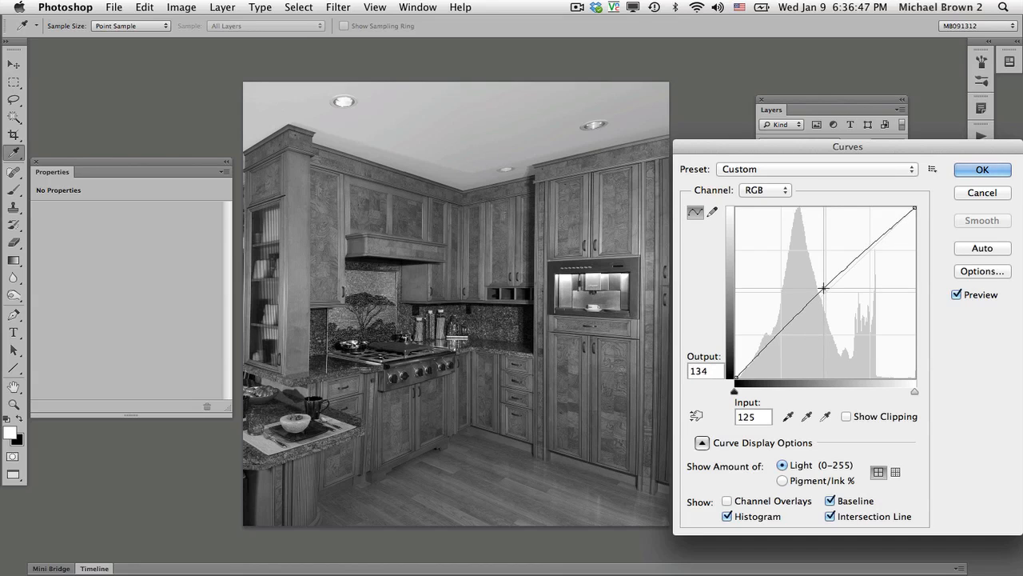
{"action": "left_click_drag", "start_coordinate": [822, 288], "coordinate": [780, 331]}
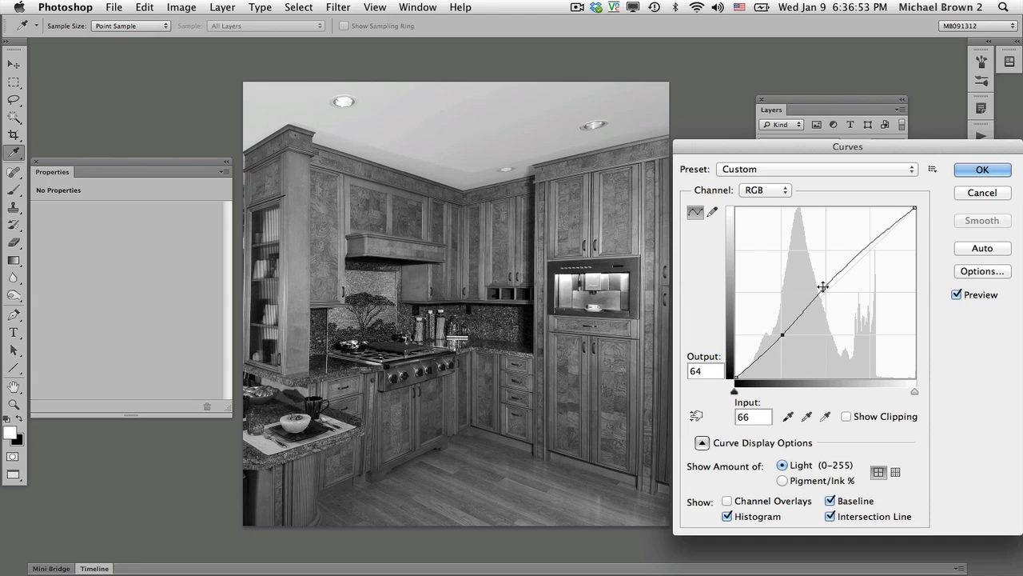
{"action": "left_click_drag", "start_coordinate": [823, 286], "coordinate": [823, 286]}
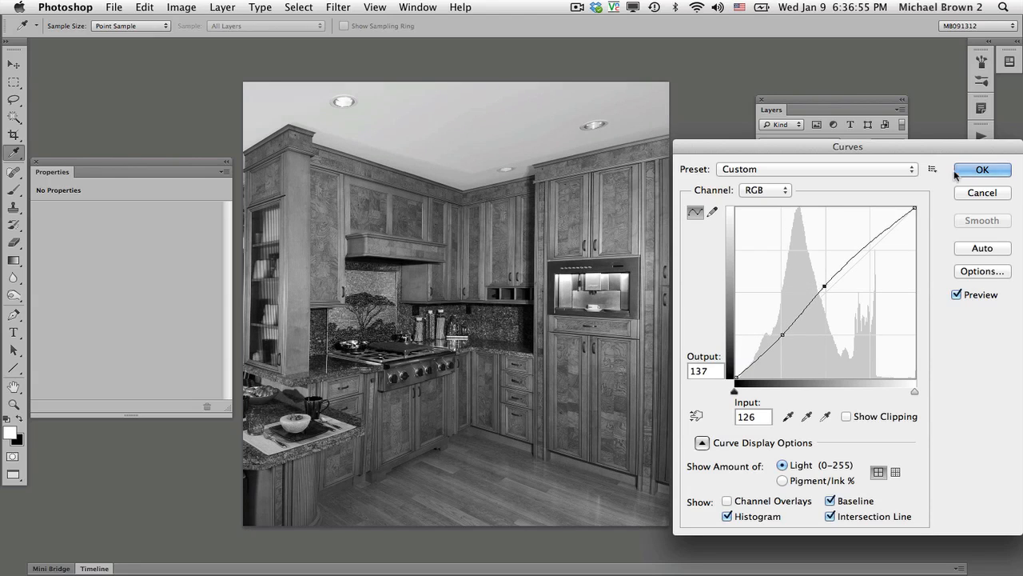
{"action": "left_click", "coordinate": [982, 170]}
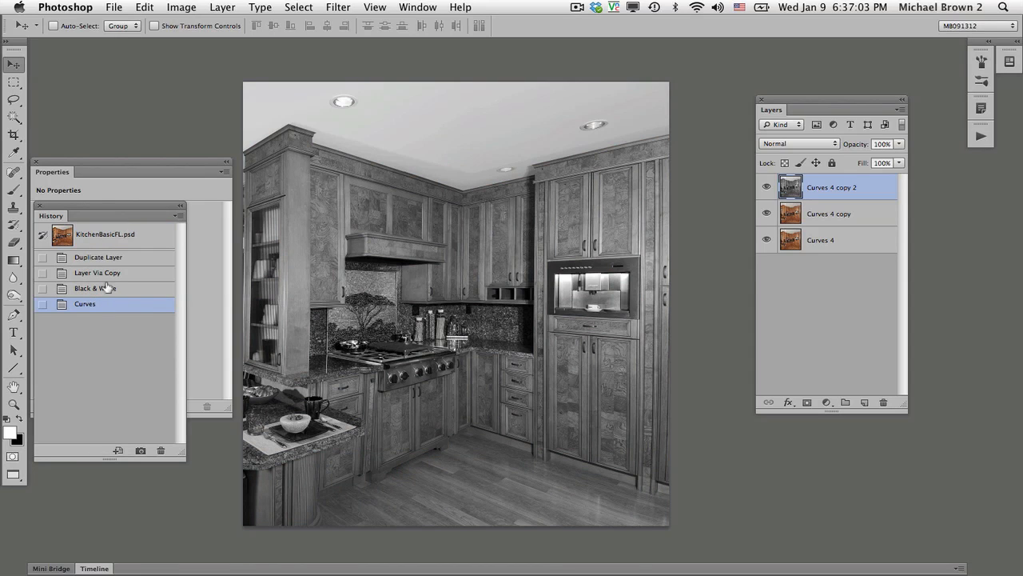
{"action": "mouse_move", "coordinate": [189, 238]}
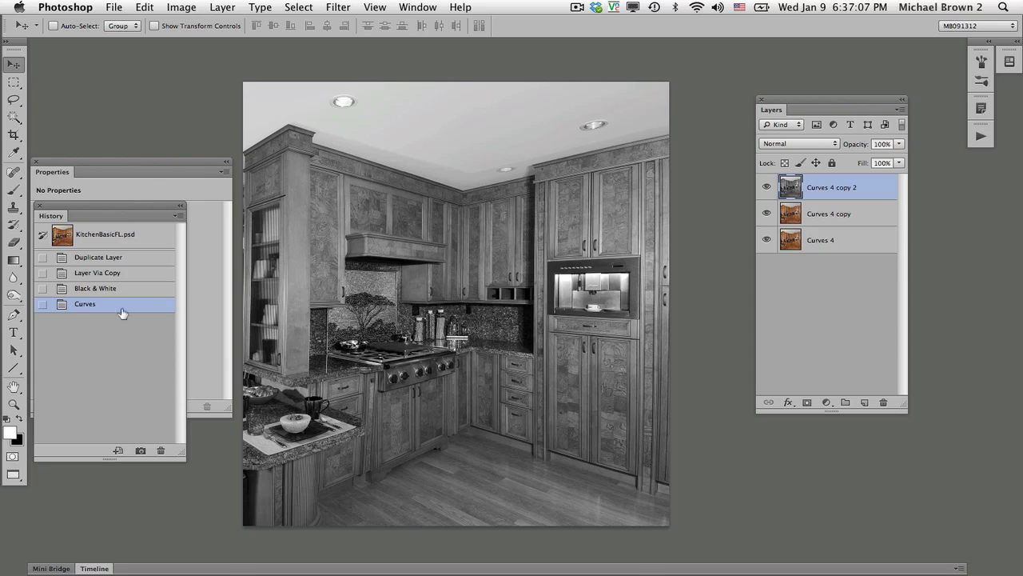
Step back in history before the curve, then copy the black-and-white layer as a fourth layer
{"action": "left_click", "coordinate": [96, 288]}
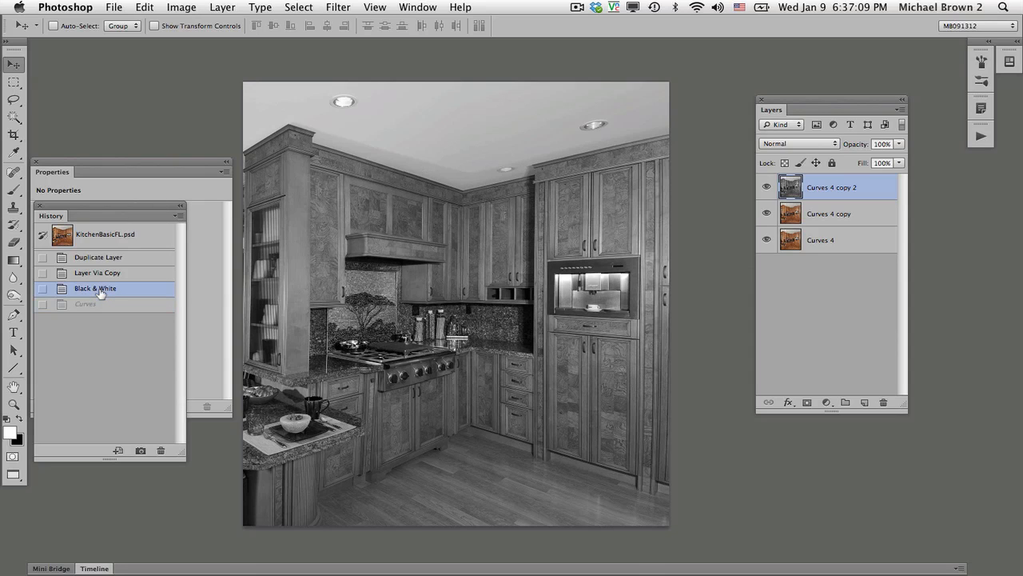
{"action": "mouse_move", "coordinate": [77, 307]}
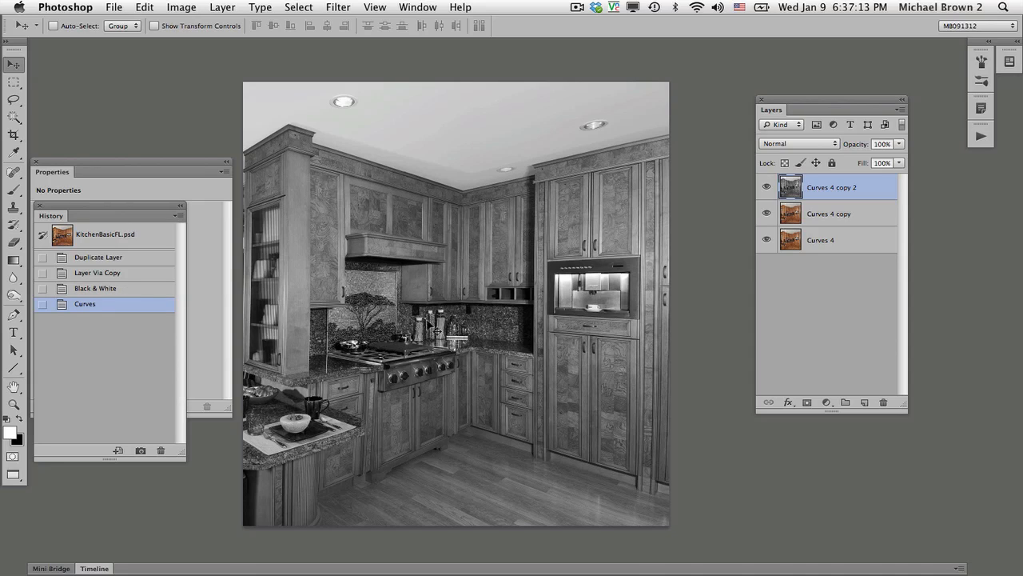
{"action": "mouse_move", "coordinate": [307, 358]}
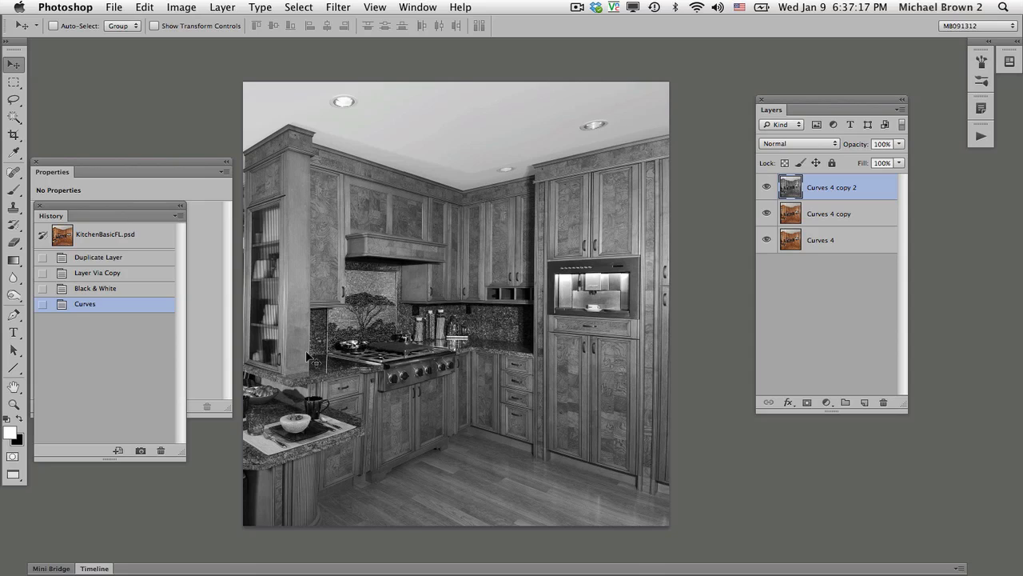
{"action": "key", "text": "cmd+j"}
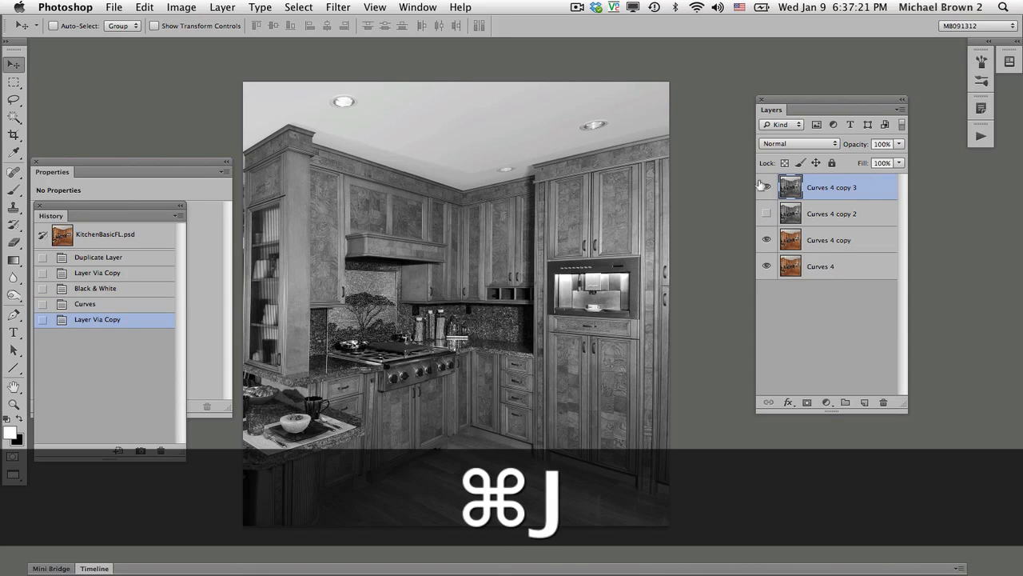
{"action": "key", "text": "cmd+j"}
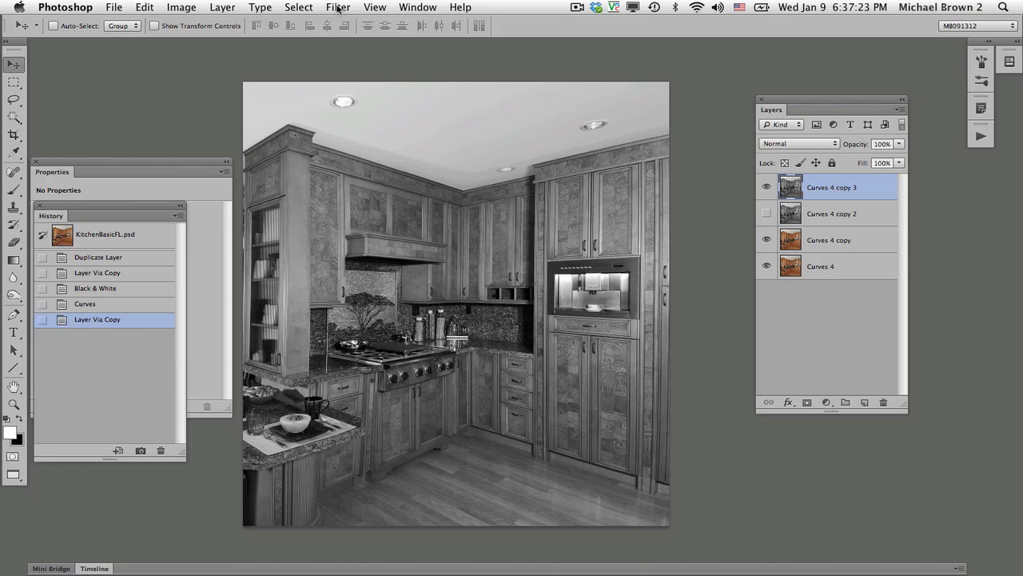
{"action": "left_click", "coordinate": [339, 6]}
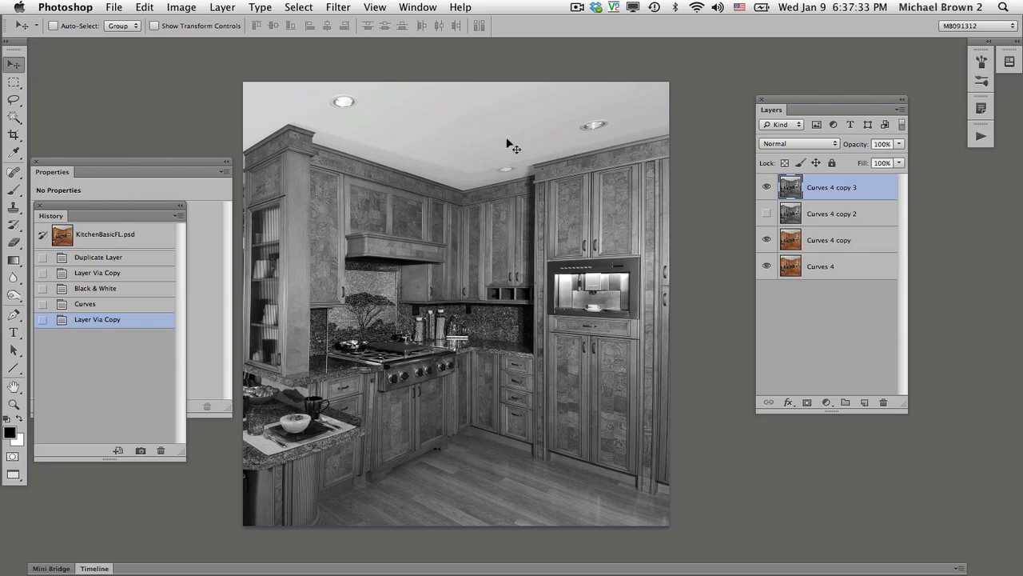
{"action": "mouse_move", "coordinate": [346, 61]}
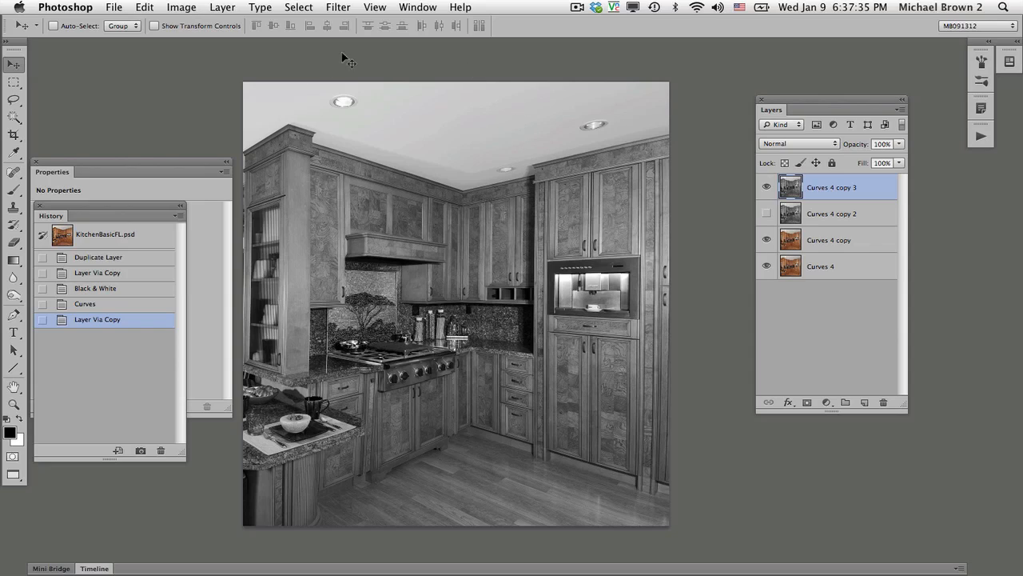
Apply the Filter Gallery Sketch > Photocopy effect with Detail 17 and Darkness 37
{"action": "left_click", "coordinate": [338, 6]}
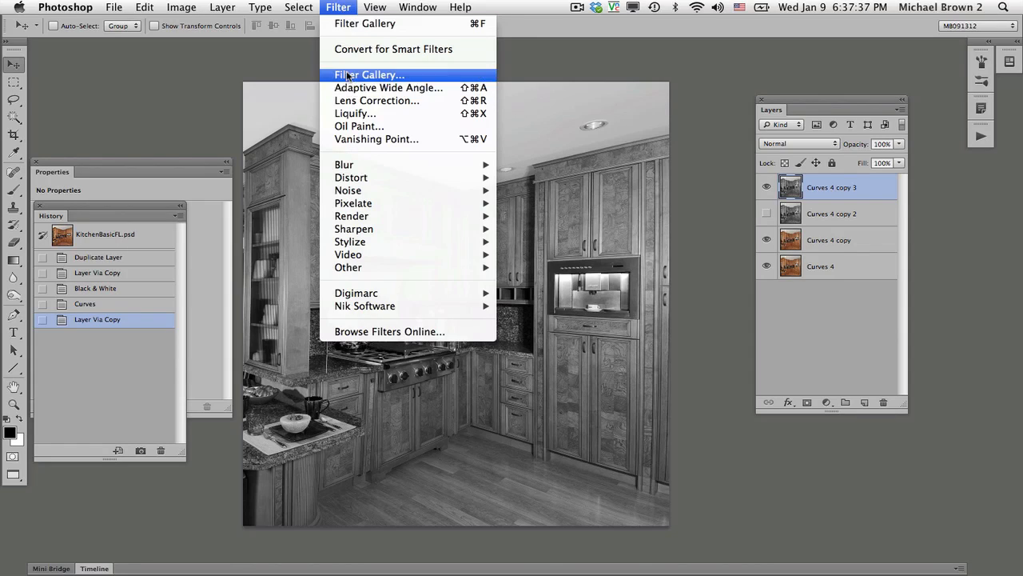
{"action": "left_click", "coordinate": [368, 75]}
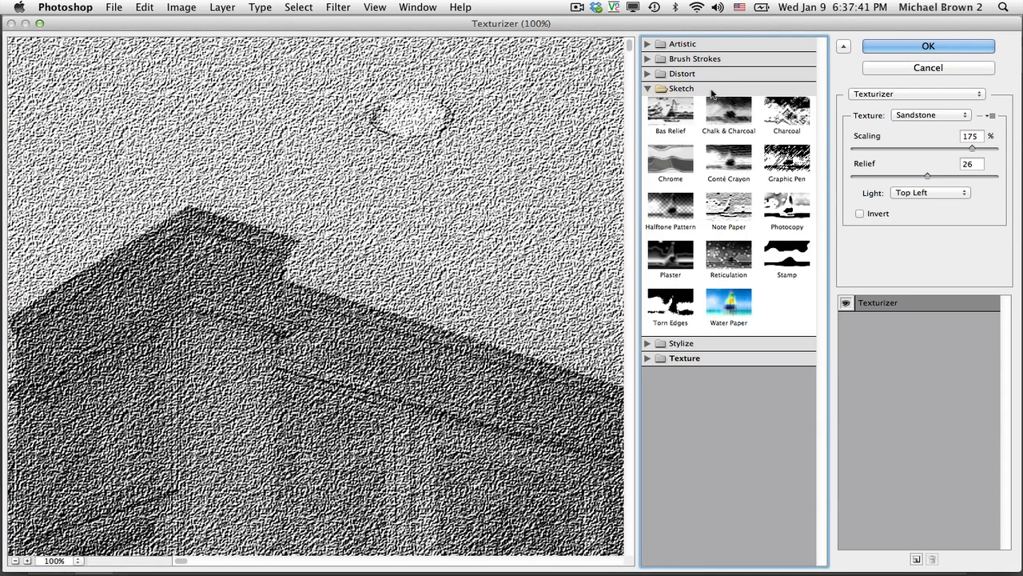
{"action": "left_click", "coordinate": [786, 208]}
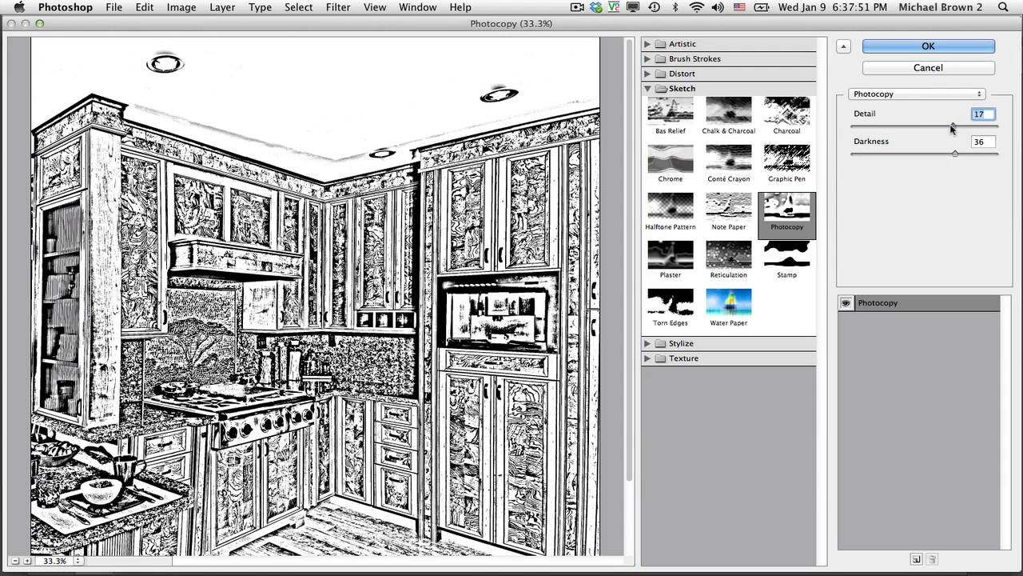
{"action": "left_click_drag", "start_coordinate": [953, 125], "coordinate": [995, 125]}
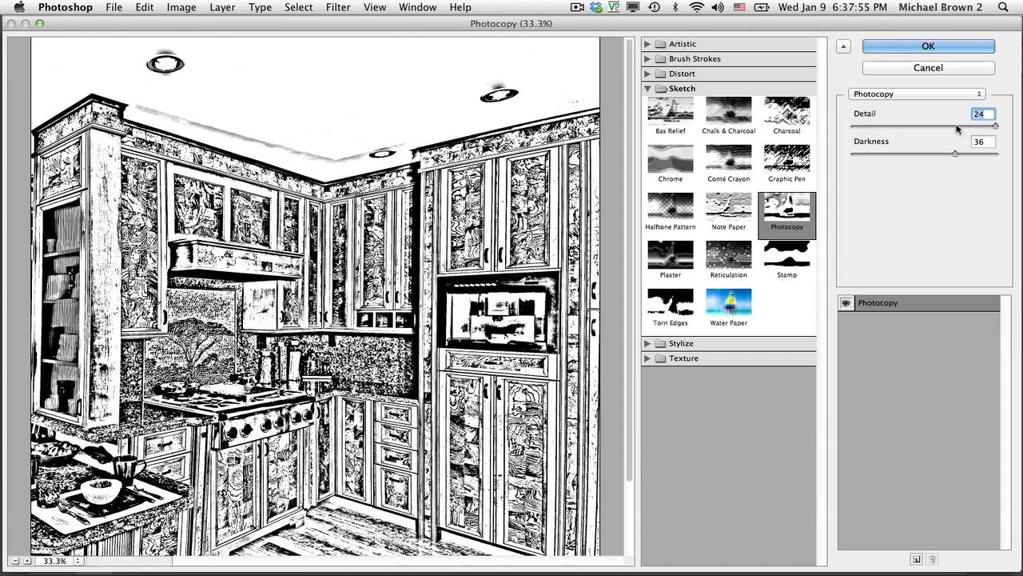
{"action": "left_click_drag", "start_coordinate": [994, 124], "coordinate": [956, 125]}
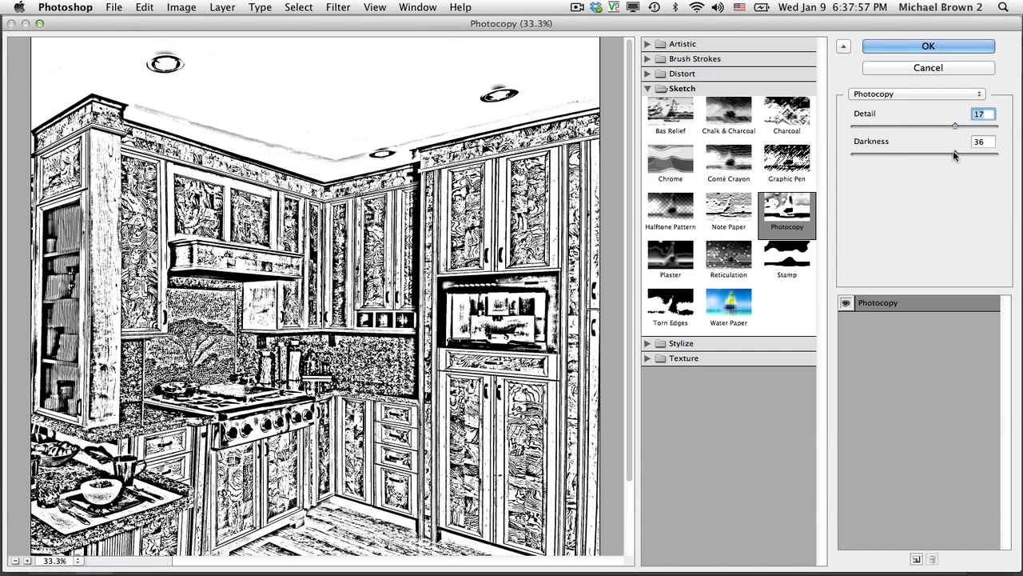
{"action": "left_click_drag", "start_coordinate": [956, 154], "coordinate": [994, 153]}
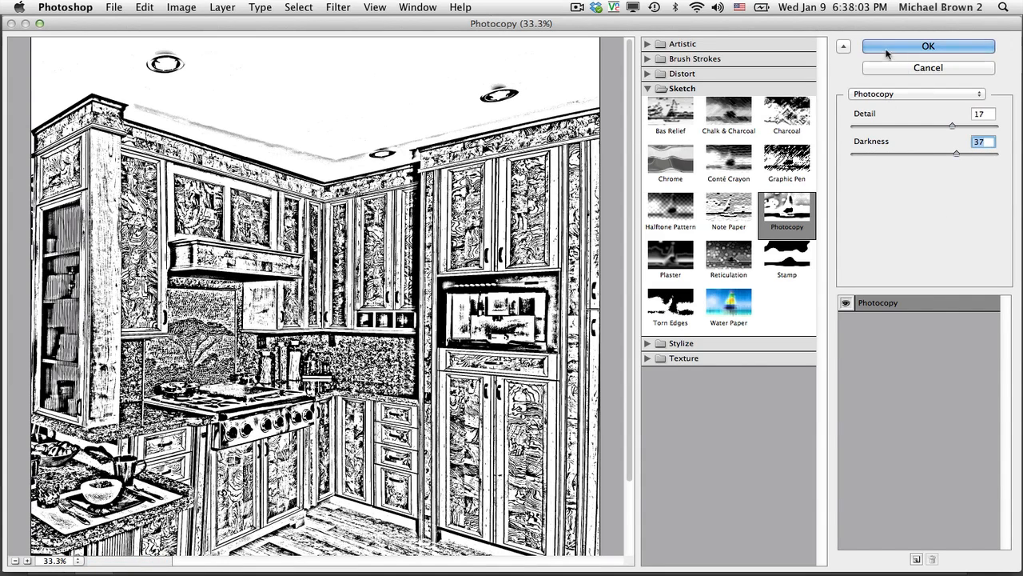
{"action": "left_click", "coordinate": [928, 44]}
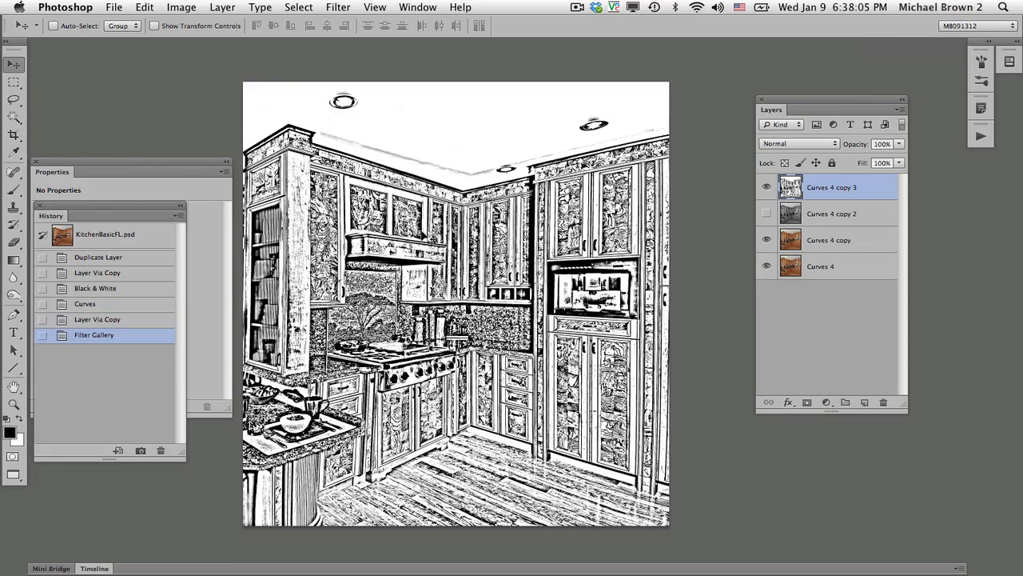
Zoom in and brush white over the stray black speckles on the ceiling
{"action": "key", "text": "cmd+="}
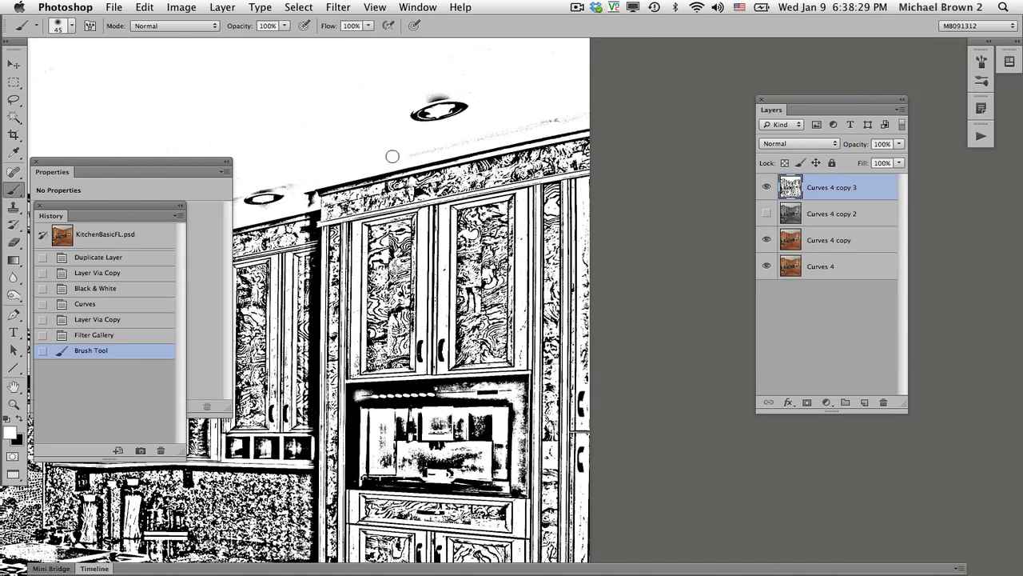
{"action": "left_click_drag", "start_coordinate": [391, 157], "coordinate": [532, 122]}
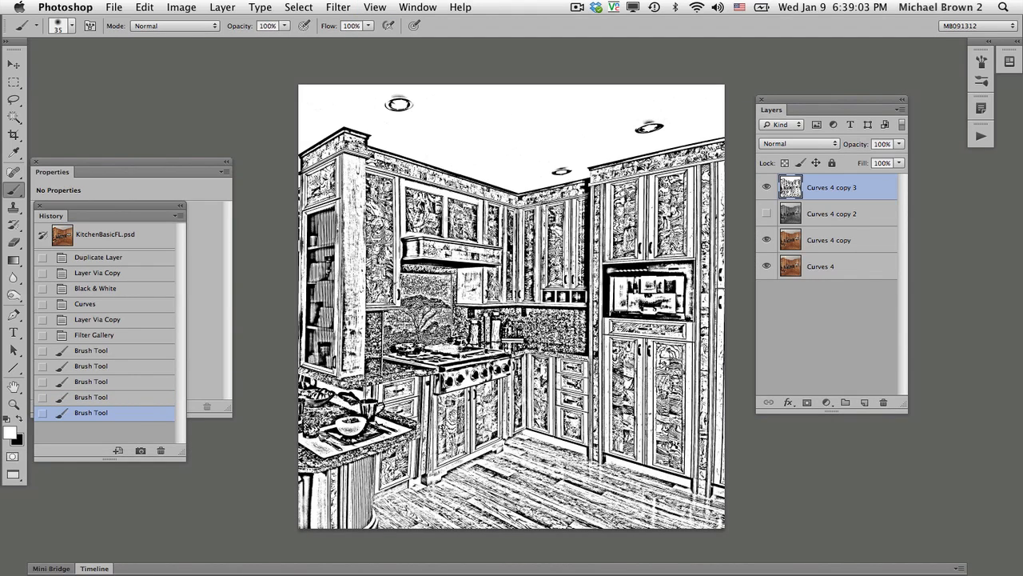
Copy the line-art layer and select its white areas with the Magic Wand, Contiguous off
{"action": "key", "text": "cmd+j"}
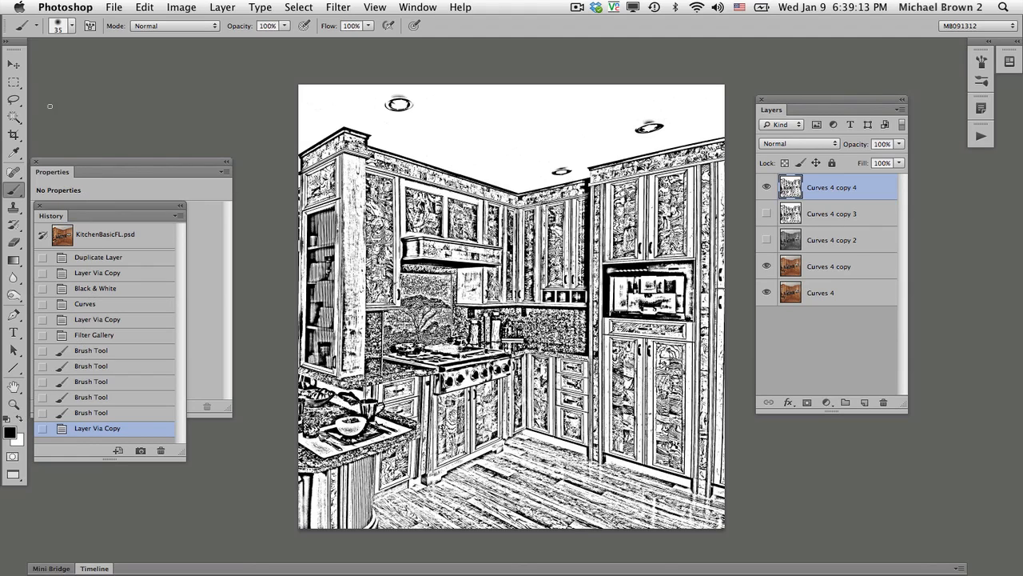
{"action": "left_click", "coordinate": [13, 118]}
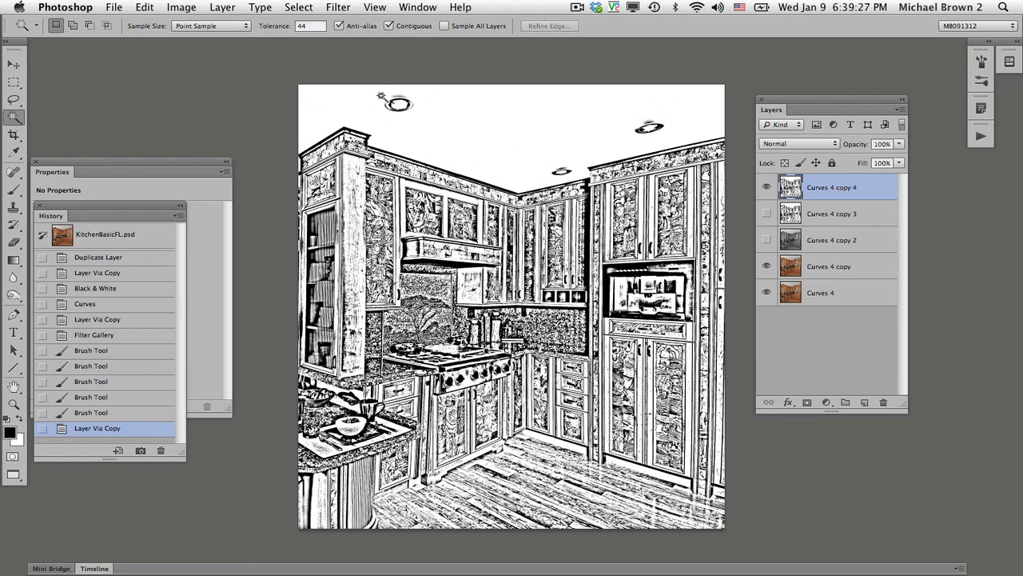
{"action": "mouse_move", "coordinate": [416, 56]}
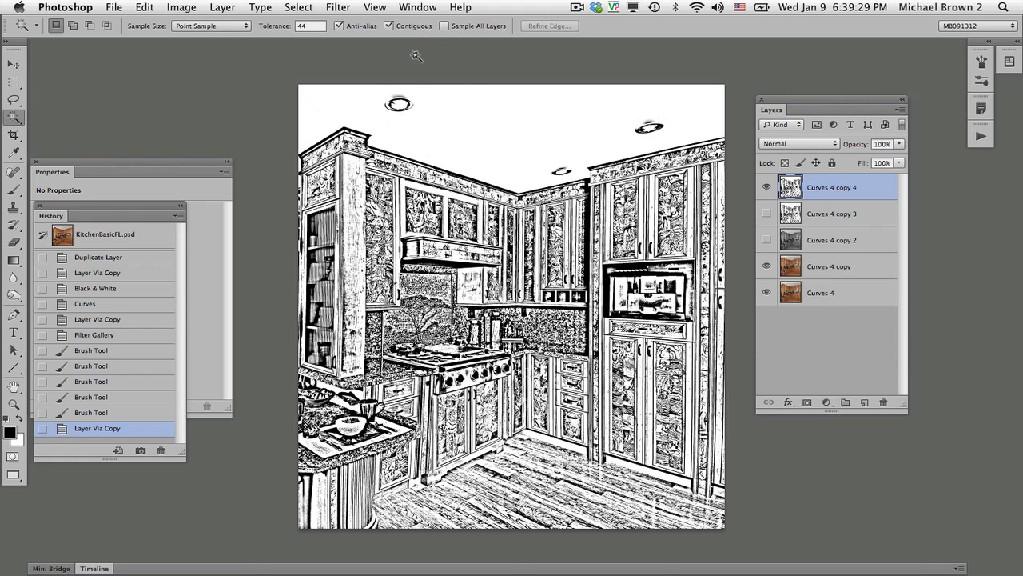
{"action": "mouse_move", "coordinate": [488, 118]}
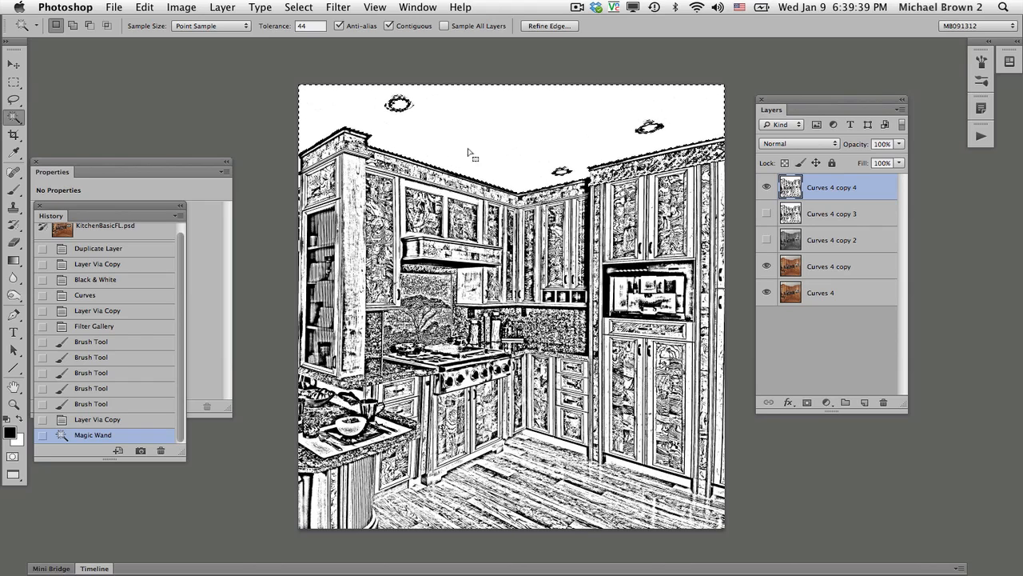
{"action": "key", "text": "cmd+d"}
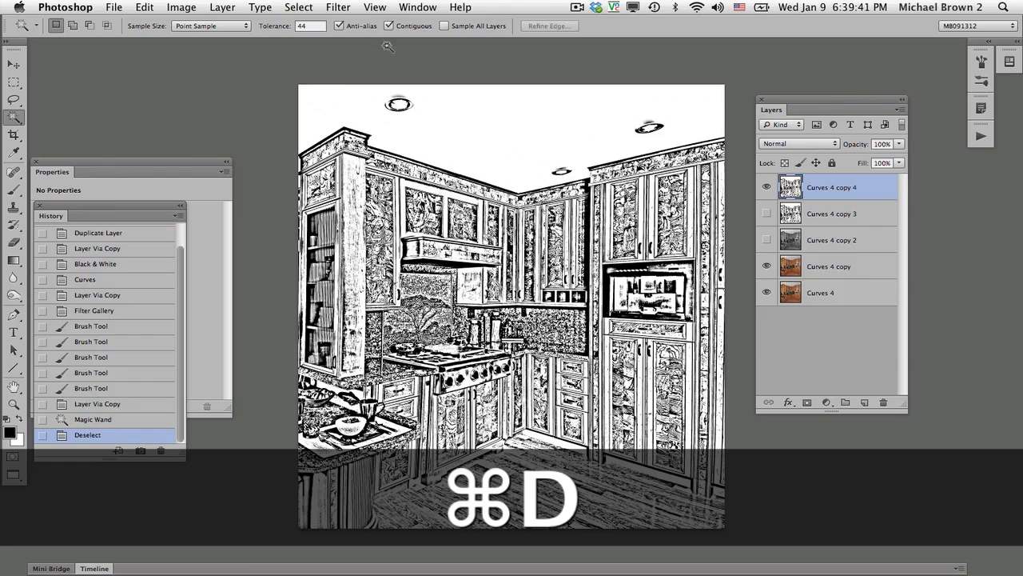
{"action": "key", "text": "cmd+d"}
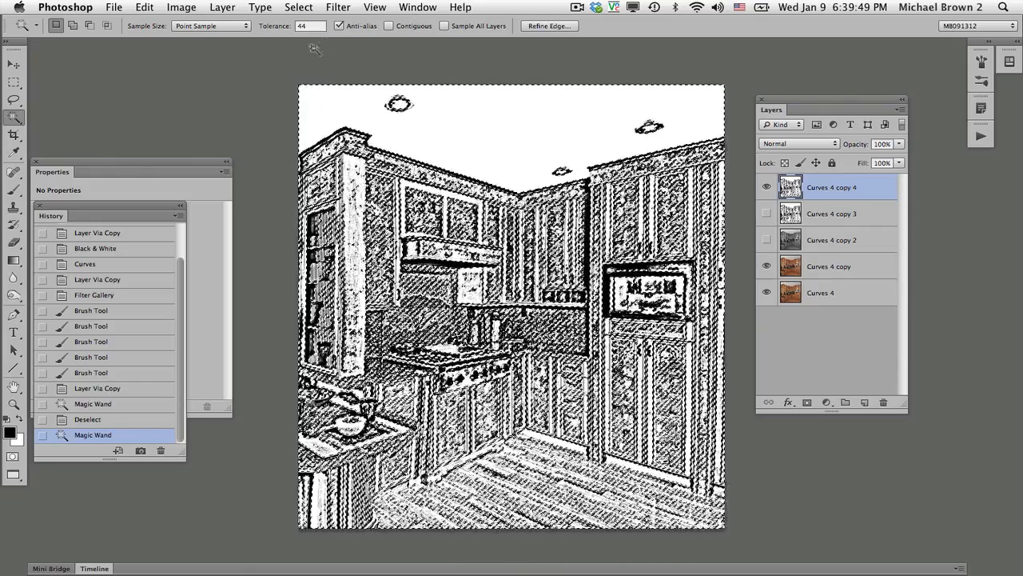
Grow the white selection, delete it to leave only black lines, and deselect
{"action": "left_click", "coordinate": [297, 6]}
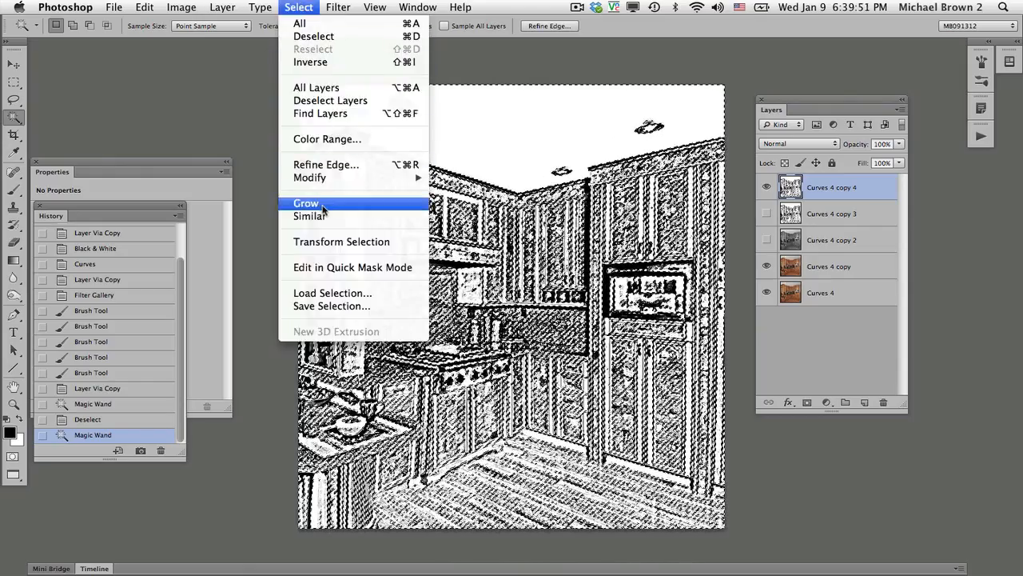
{"action": "left_click", "coordinate": [307, 203]}
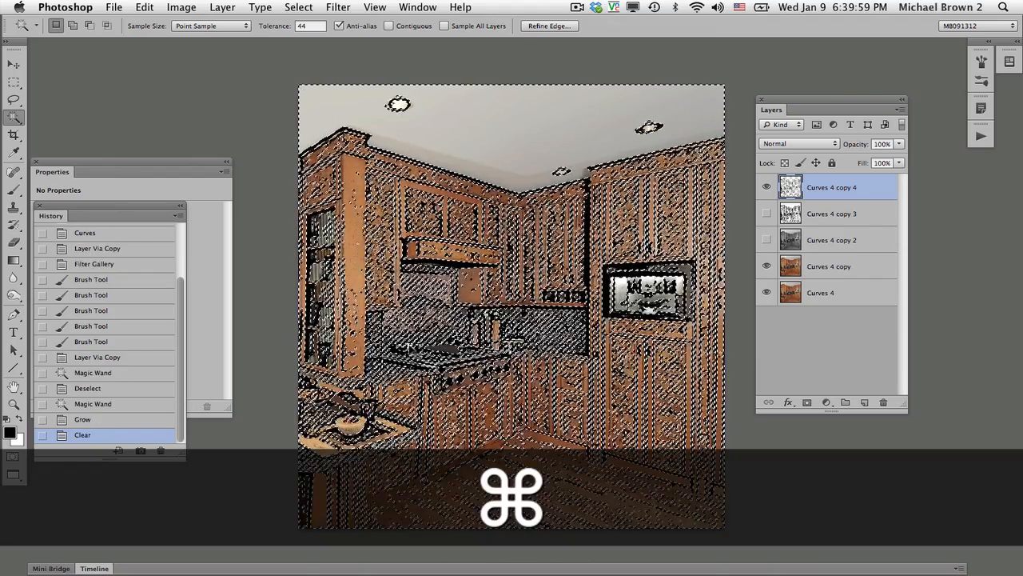
{"action": "key", "text": "cmd+d"}
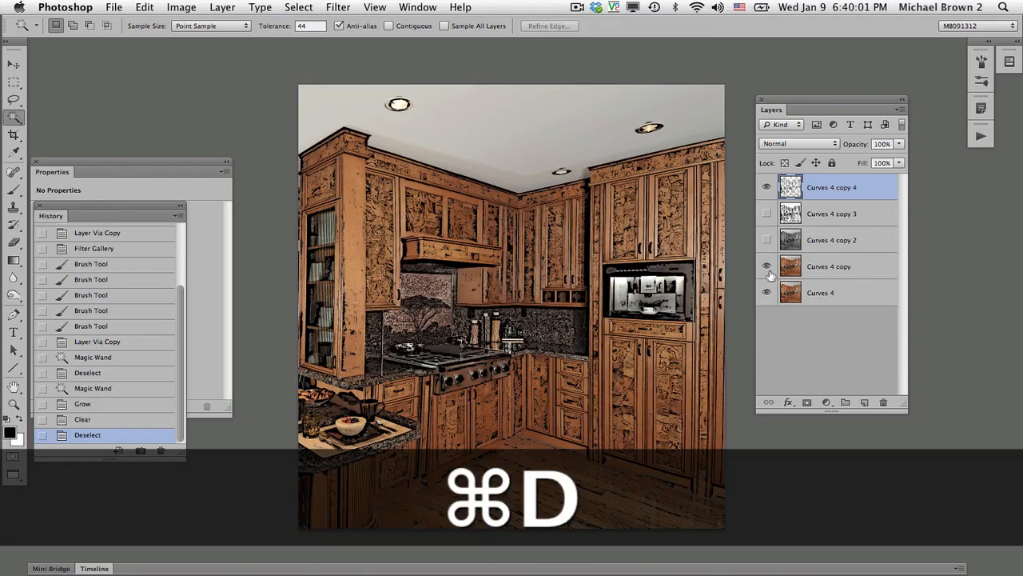
{"action": "key", "text": "cmd+d"}
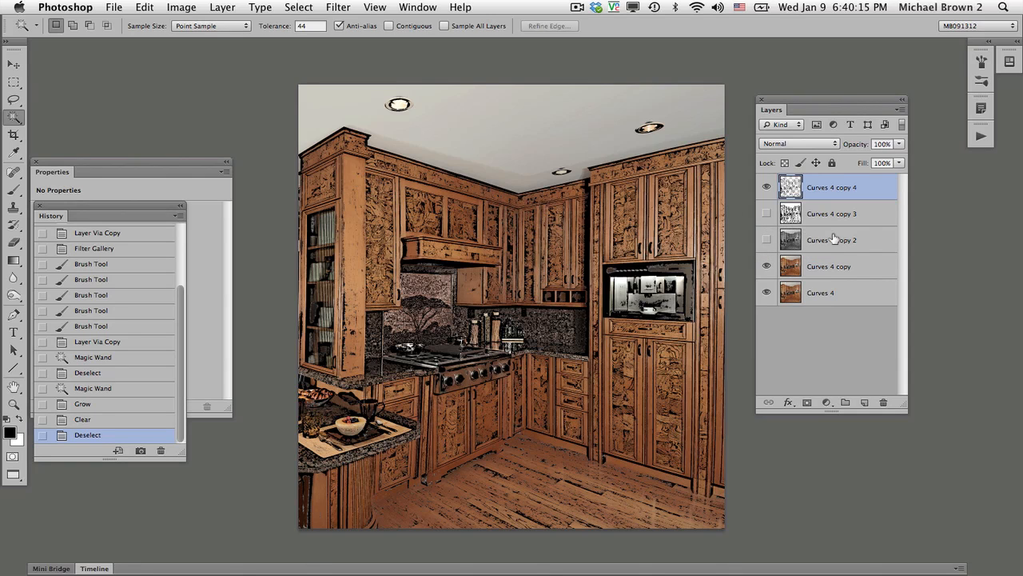
{"action": "mouse_move", "coordinate": [813, 202]}
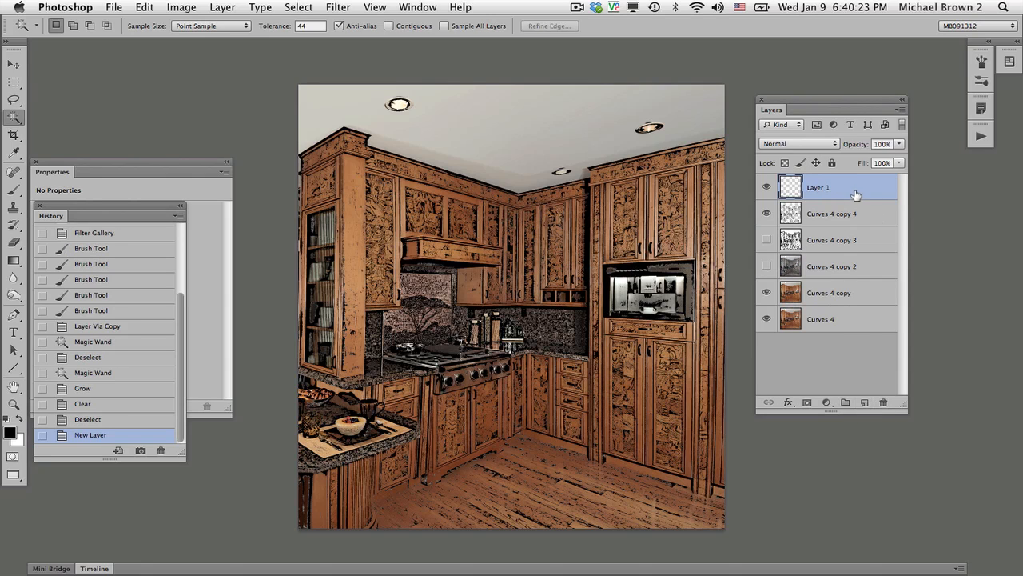
Move a new layer beneath the line art and fill it with tan colour #c39d66
{"action": "left_click_drag", "start_coordinate": [818, 187], "coordinate": [818, 221]}
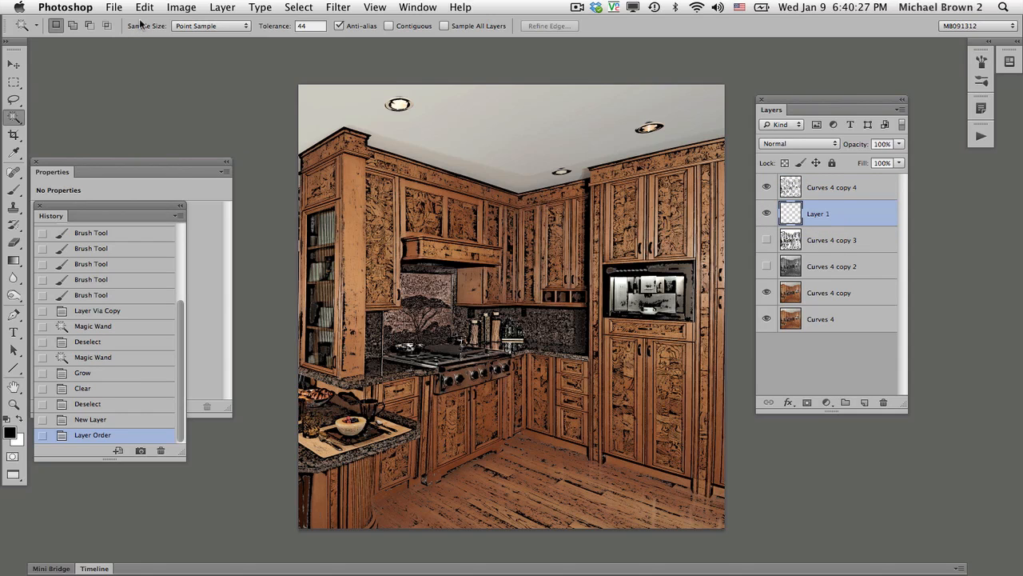
{"action": "left_click", "coordinate": [144, 6]}
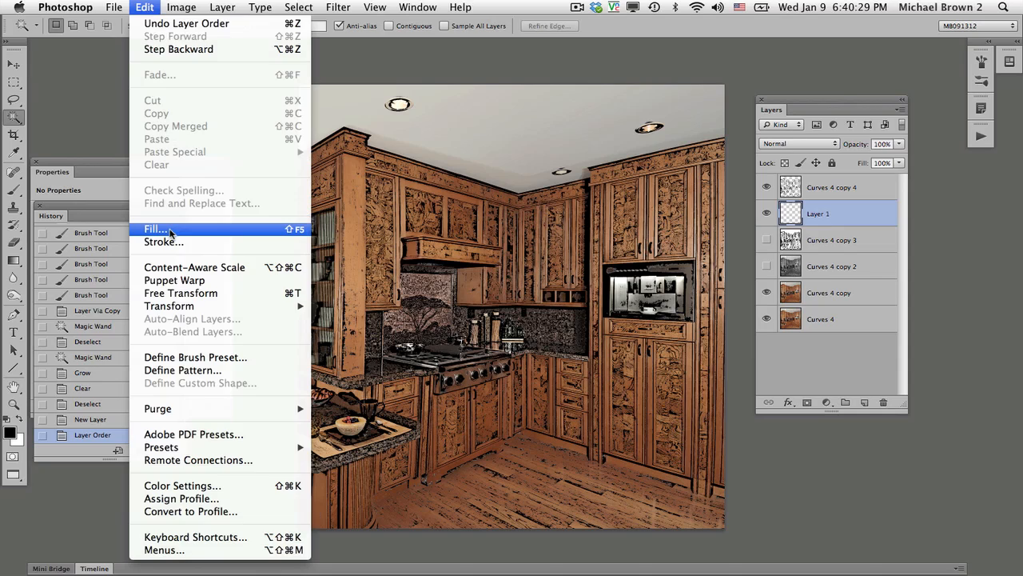
{"action": "left_click", "coordinate": [155, 230]}
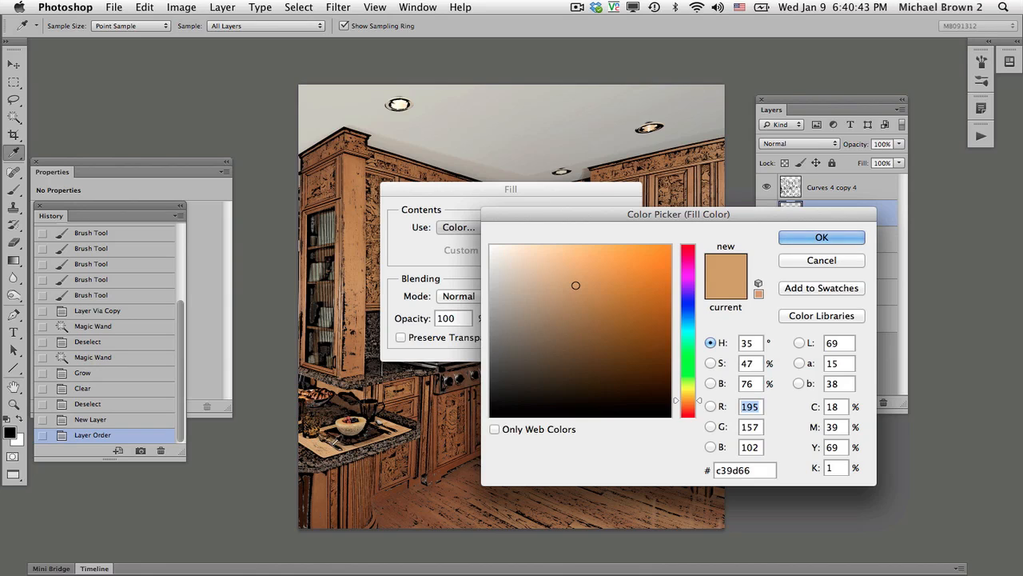
{"action": "left_click", "coordinate": [822, 237]}
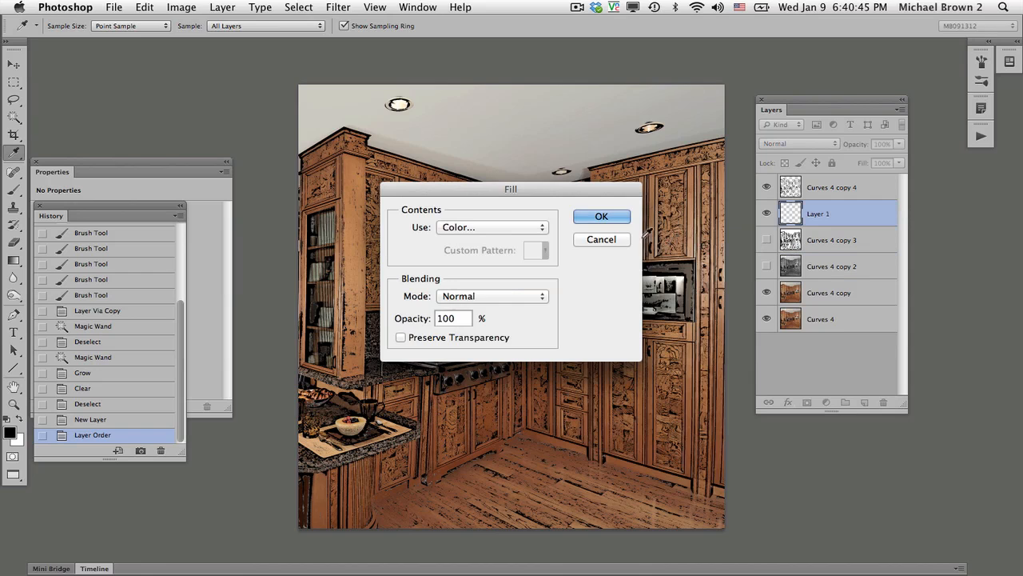
{"action": "left_click", "coordinate": [601, 216]}
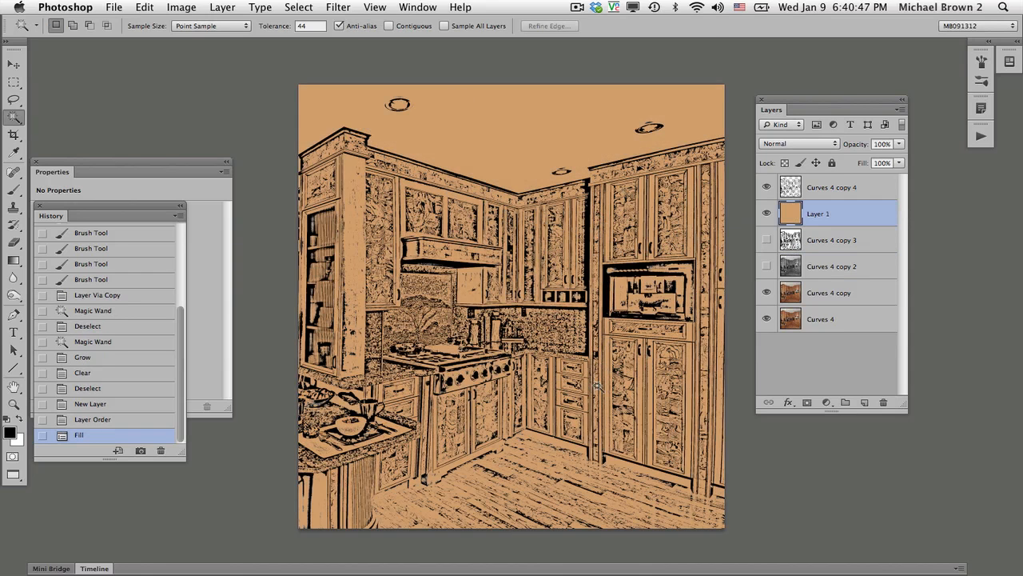
{"action": "mouse_move", "coordinate": [439, 271]}
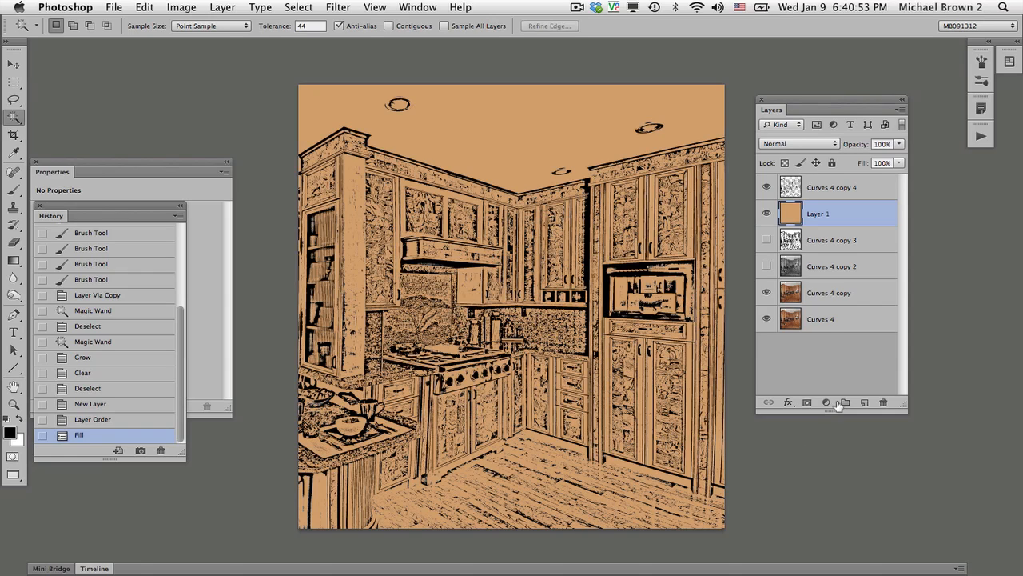
Add a Hue/Saturation adjustment layer above the tan fill with Saturation about -24
{"action": "left_click", "coordinate": [825, 403]}
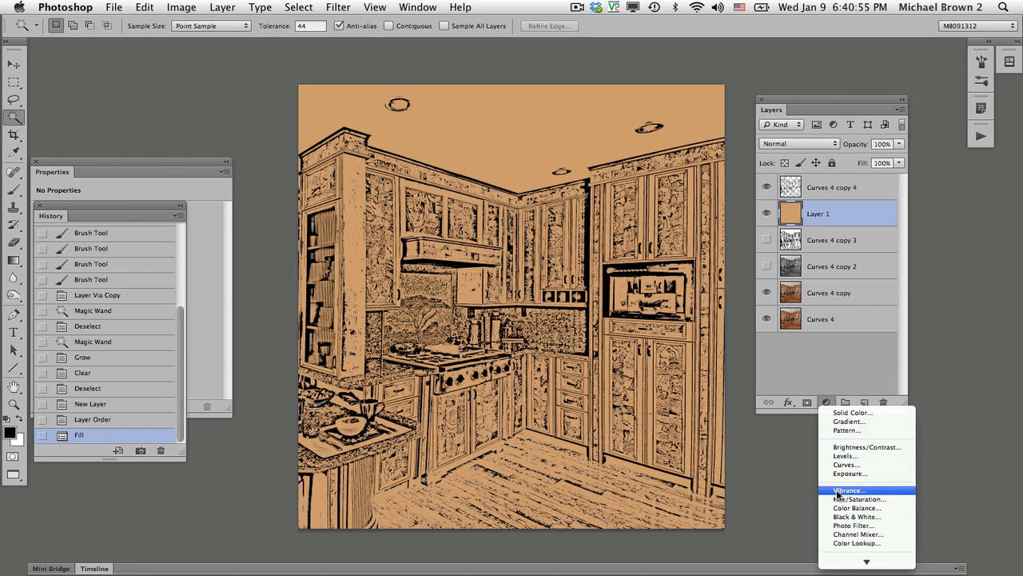
{"action": "mouse_move", "coordinate": [860, 499]}
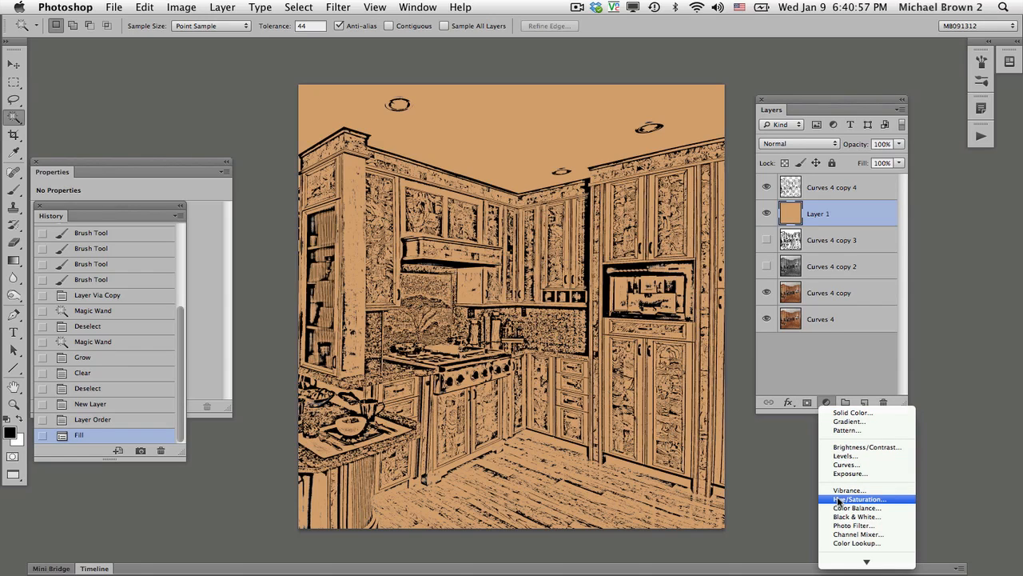
{"action": "left_click", "coordinate": [857, 499]}
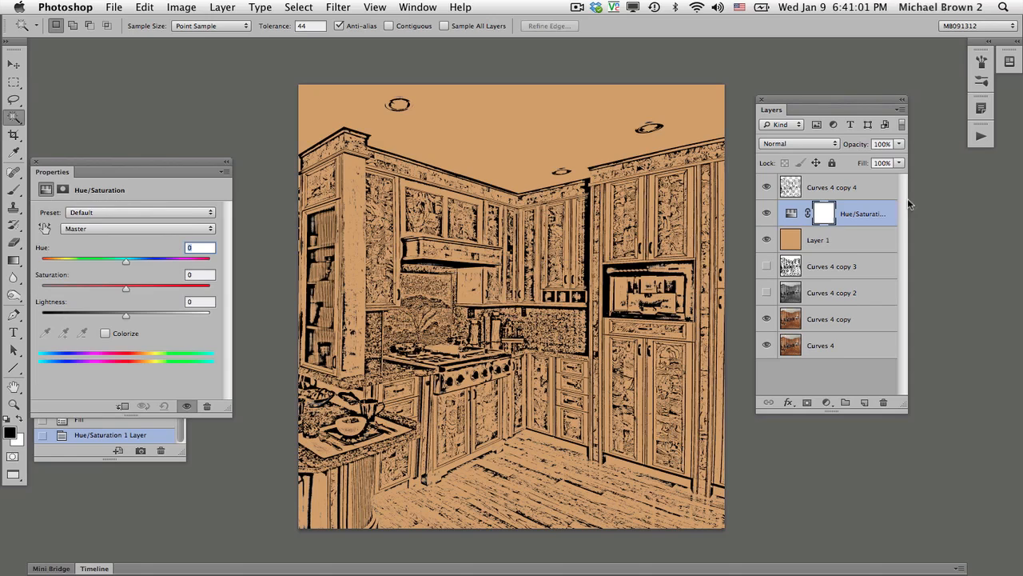
{"action": "mouse_move", "coordinate": [120, 295]}
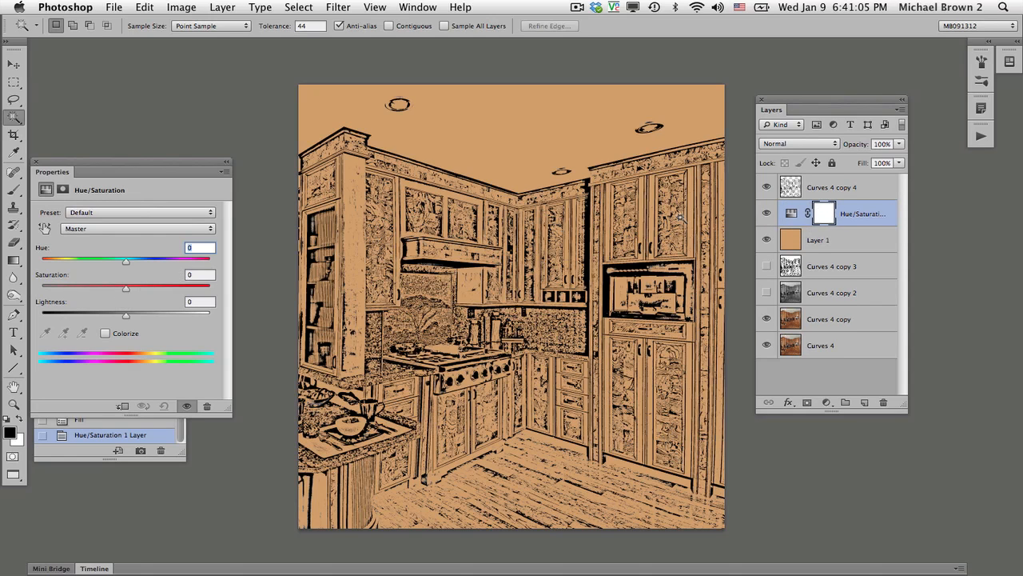
{"action": "left_click_drag", "start_coordinate": [125, 286], "coordinate": [104, 286]}
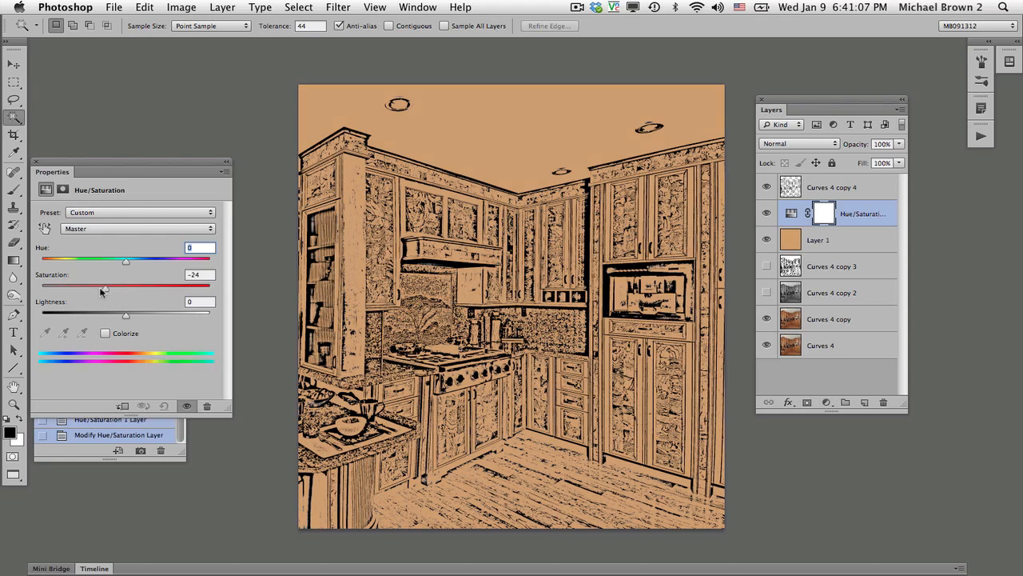
{"action": "left_click_drag", "start_coordinate": [106, 284], "coordinate": [112, 285]}
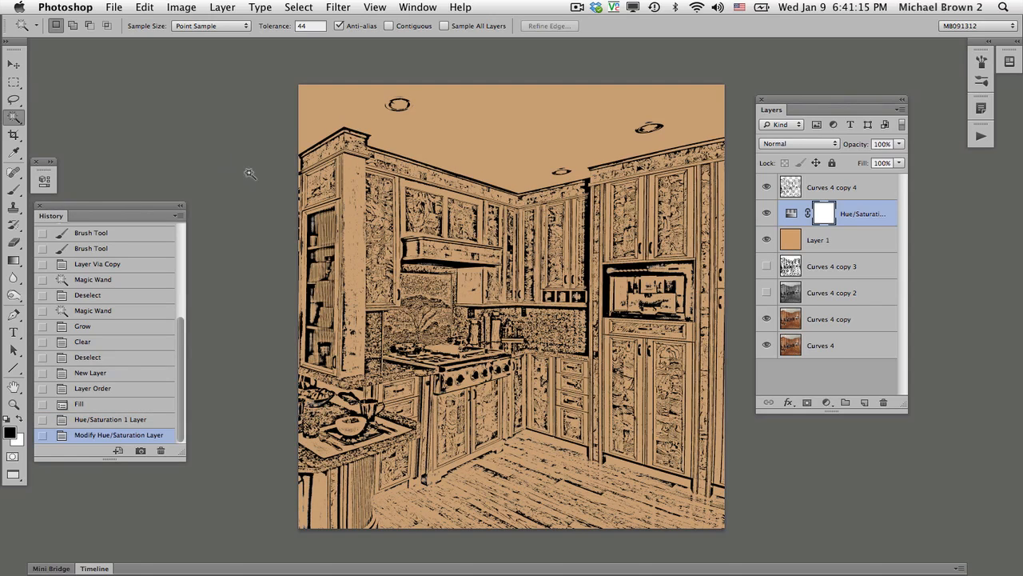
Apply Filter Gallery Texture > Texturizer with Sandstone to the tan Layer 1
{"action": "left_click", "coordinate": [819, 240]}
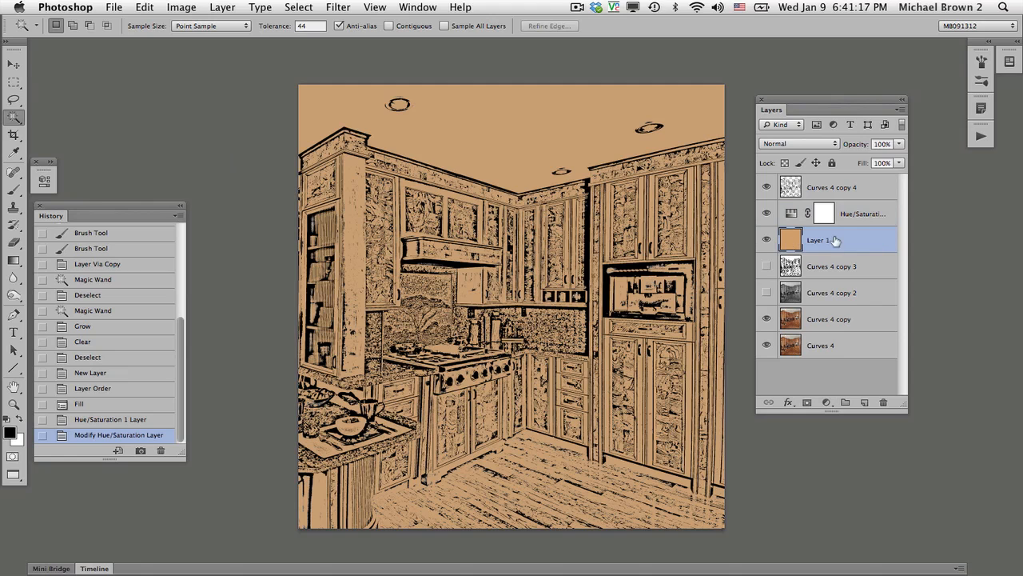
{"action": "left_click", "coordinate": [338, 7]}
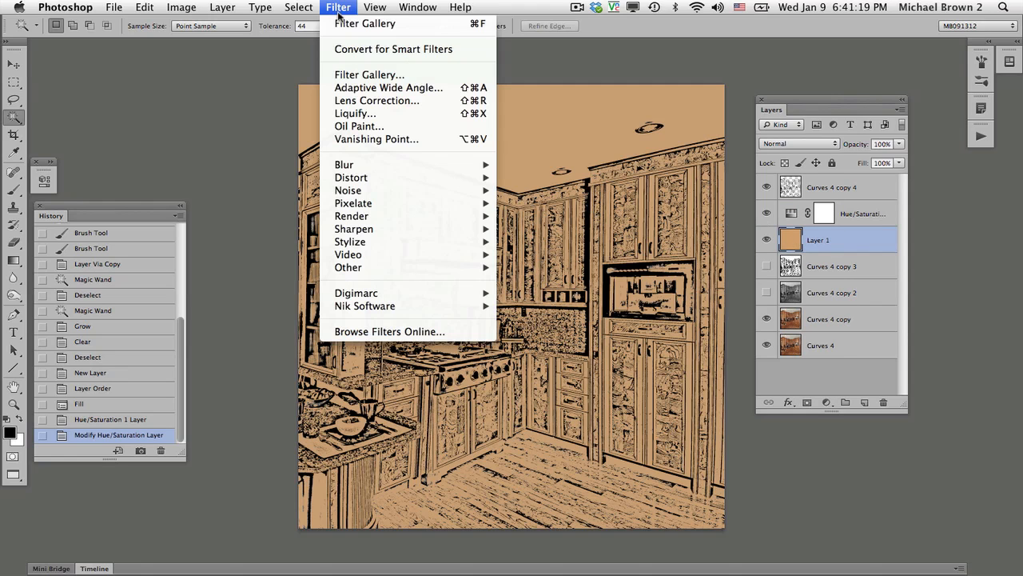
{"action": "mouse_move", "coordinate": [368, 75]}
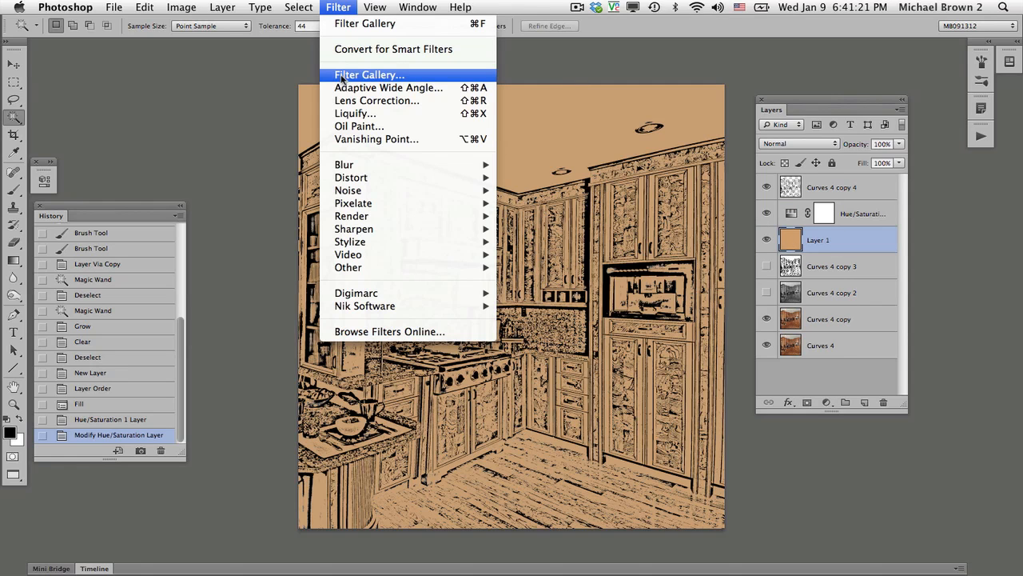
{"action": "left_click", "coordinate": [368, 75]}
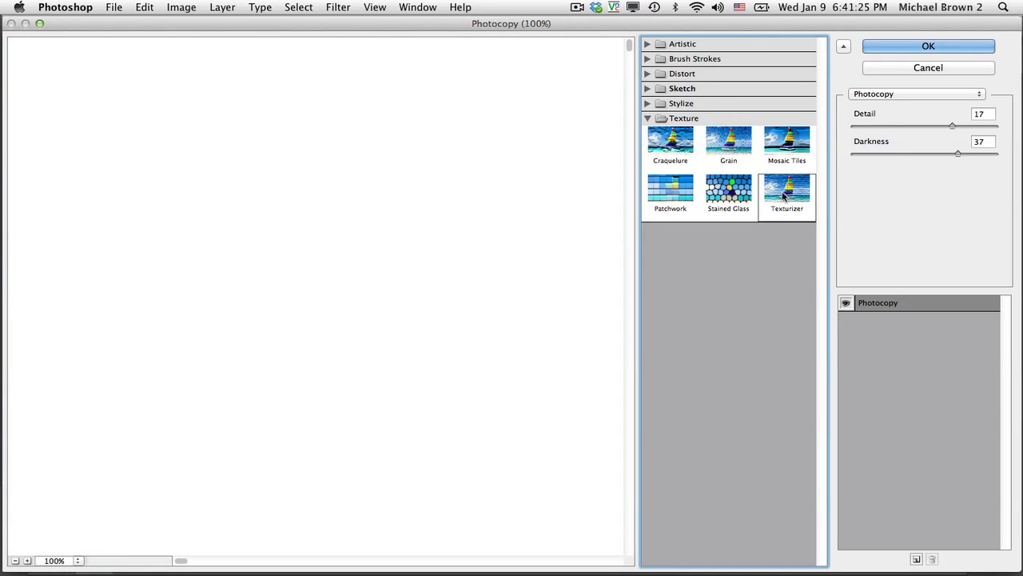
{"action": "left_click", "coordinate": [787, 192]}
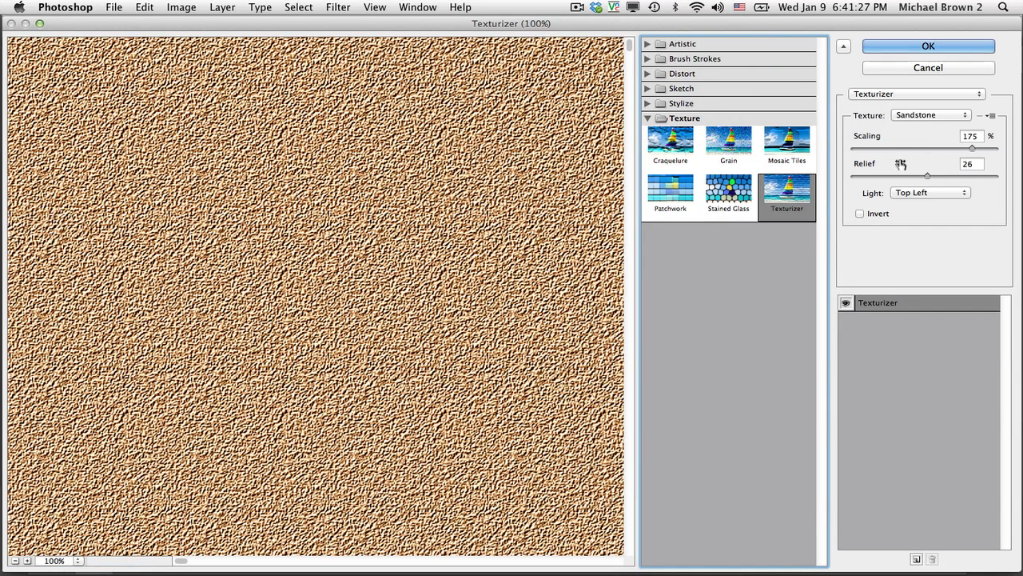
{"action": "left_click", "coordinate": [931, 116]}
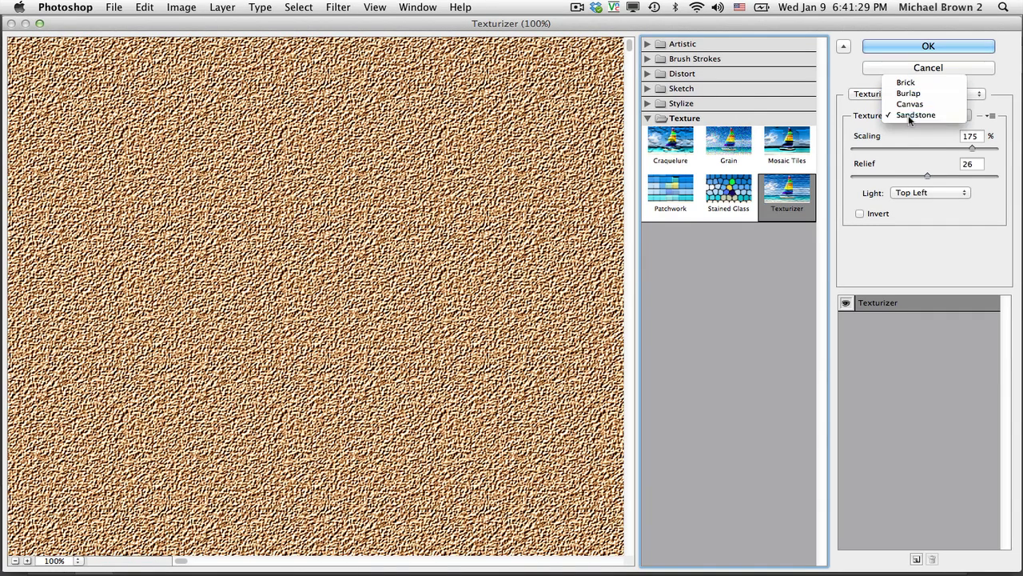
{"action": "left_click", "coordinate": [915, 115]}
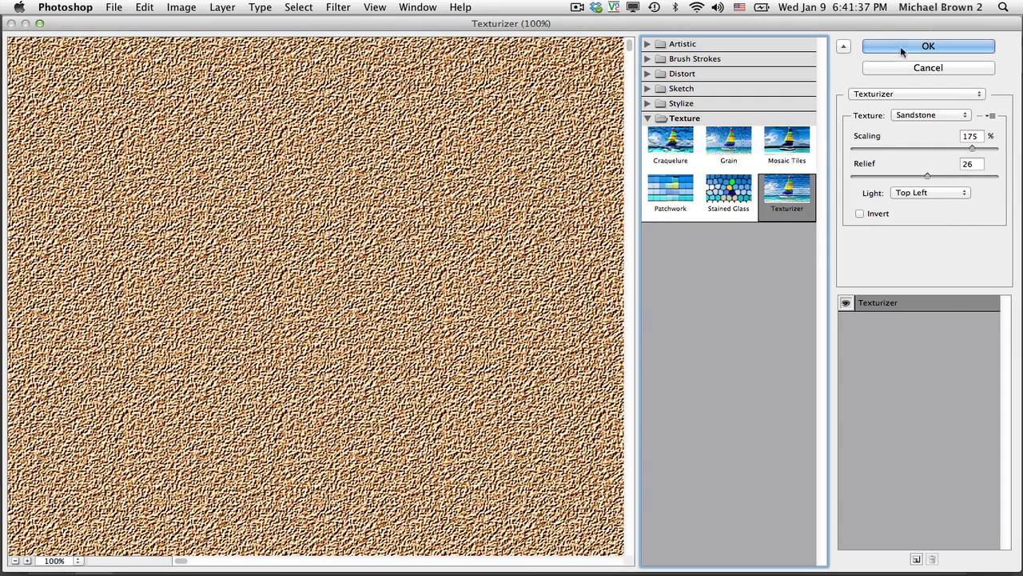
{"action": "left_click", "coordinate": [927, 45]}
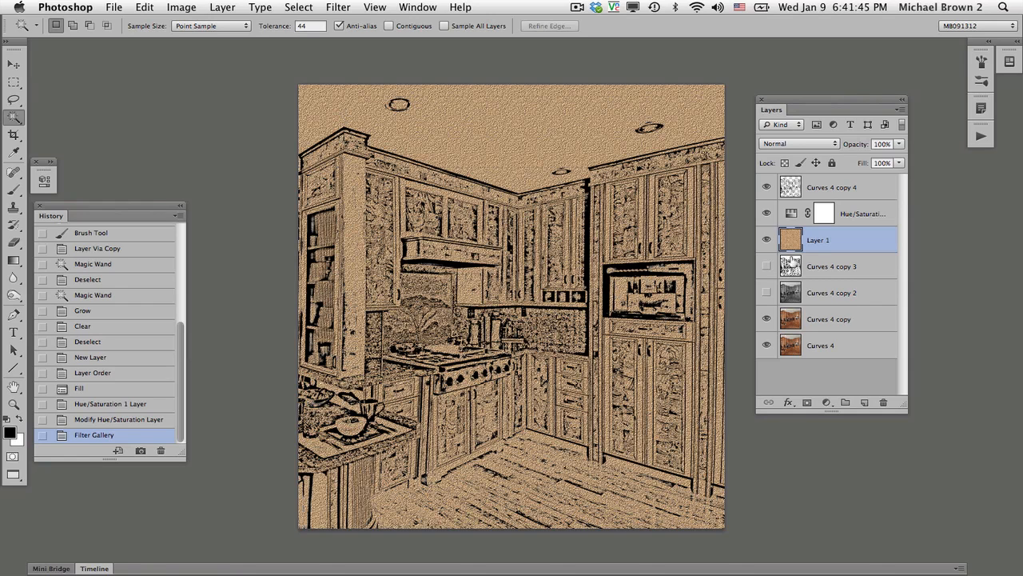
{"action": "mouse_move", "coordinate": [828, 403]}
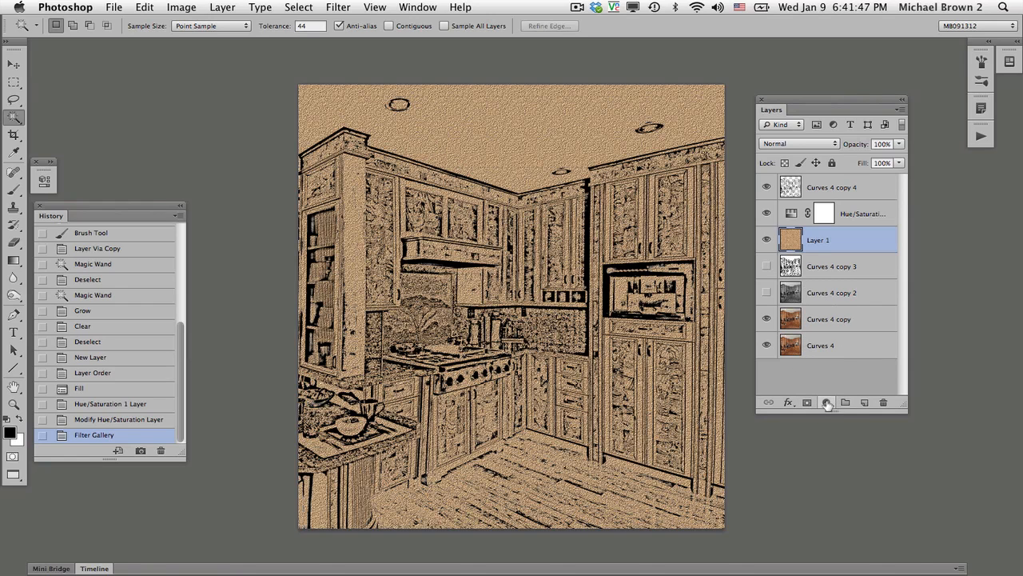
Add a Curves adjustment above Layer 1 and move the Curves 4 copy photo to the top
{"action": "left_click", "coordinate": [825, 403]}
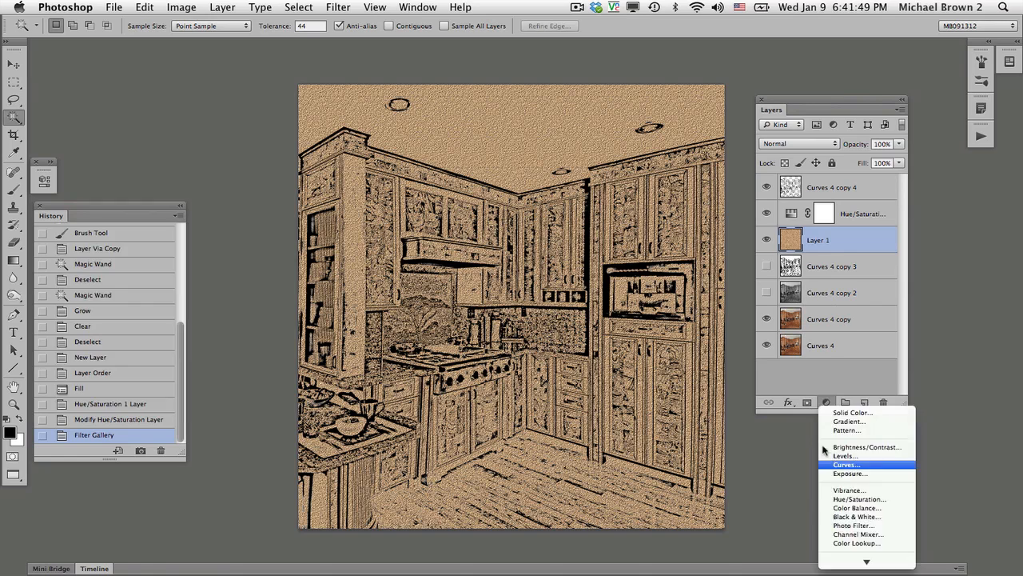
{"action": "left_click", "coordinate": [845, 464]}
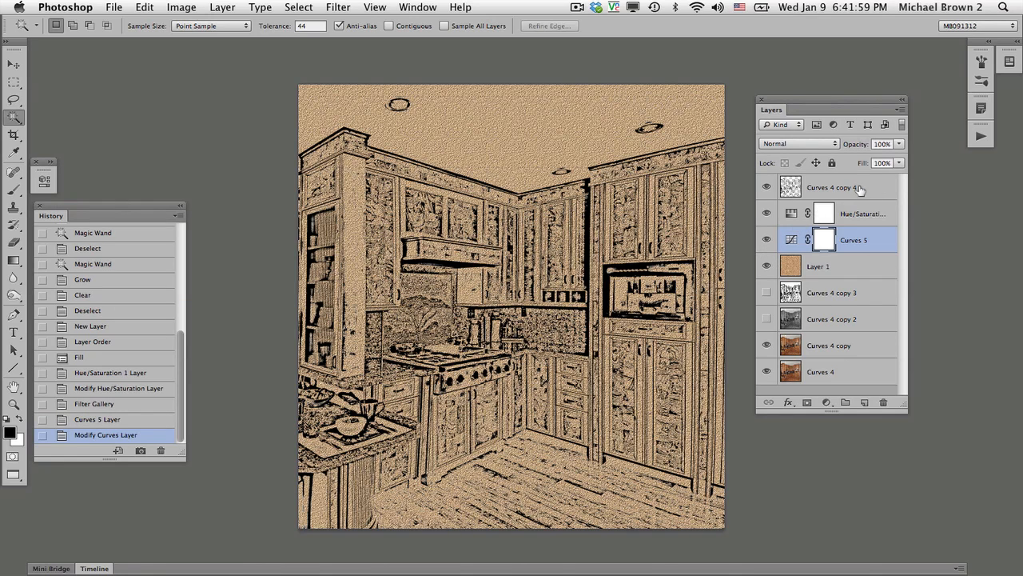
{"action": "left_click", "coordinate": [831, 187]}
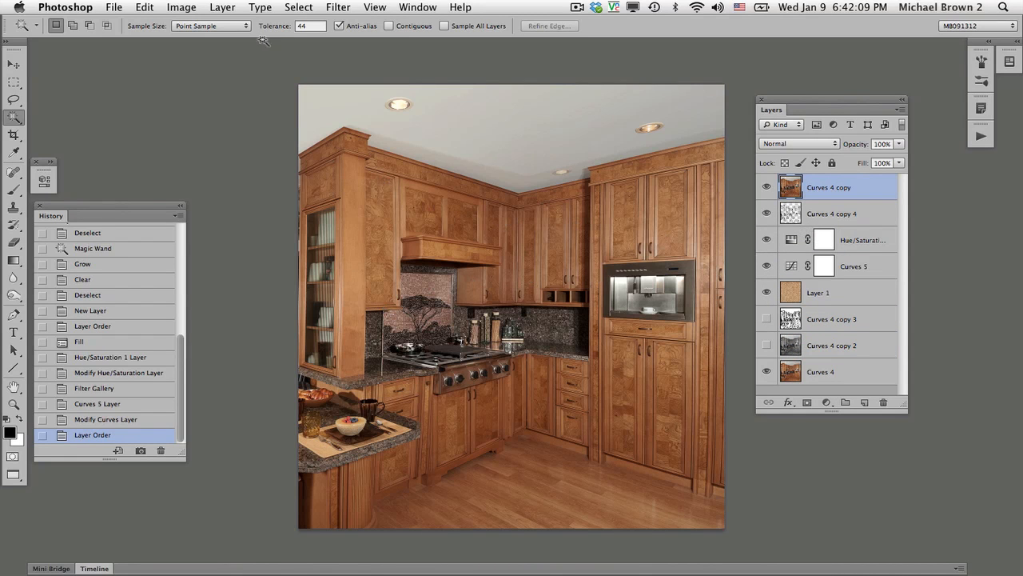
Give the top photo a Reveal All mask and fill it with a black-to-white gradient across the left half
{"action": "left_click", "coordinate": [222, 6]}
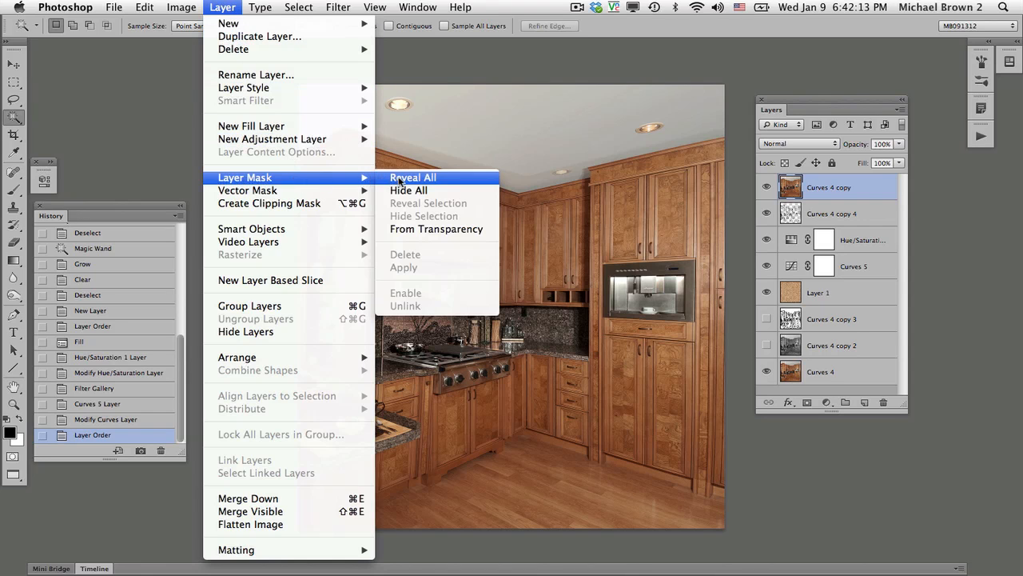
{"action": "left_click", "coordinate": [412, 178]}
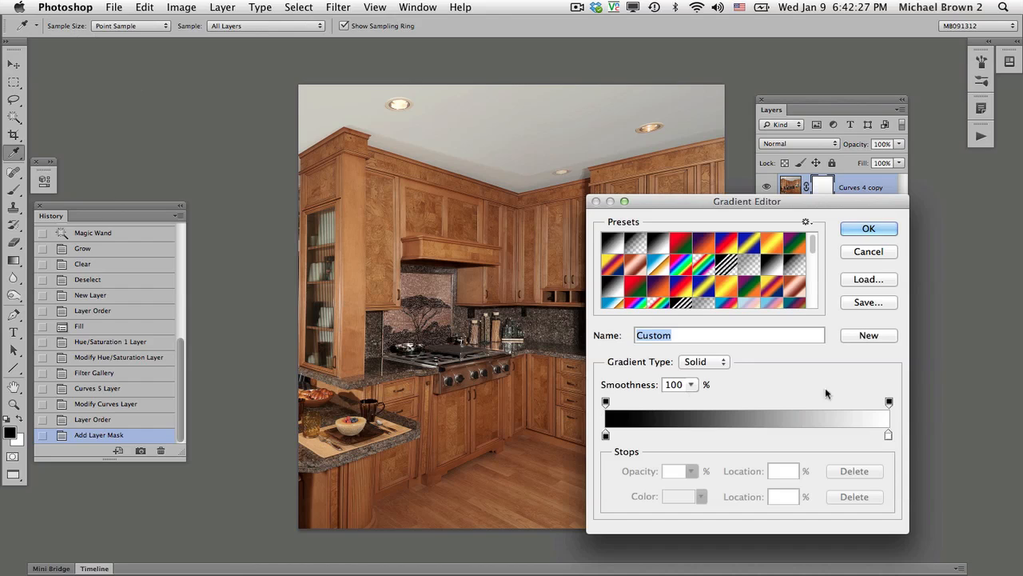
{"action": "left_click", "coordinate": [868, 227]}
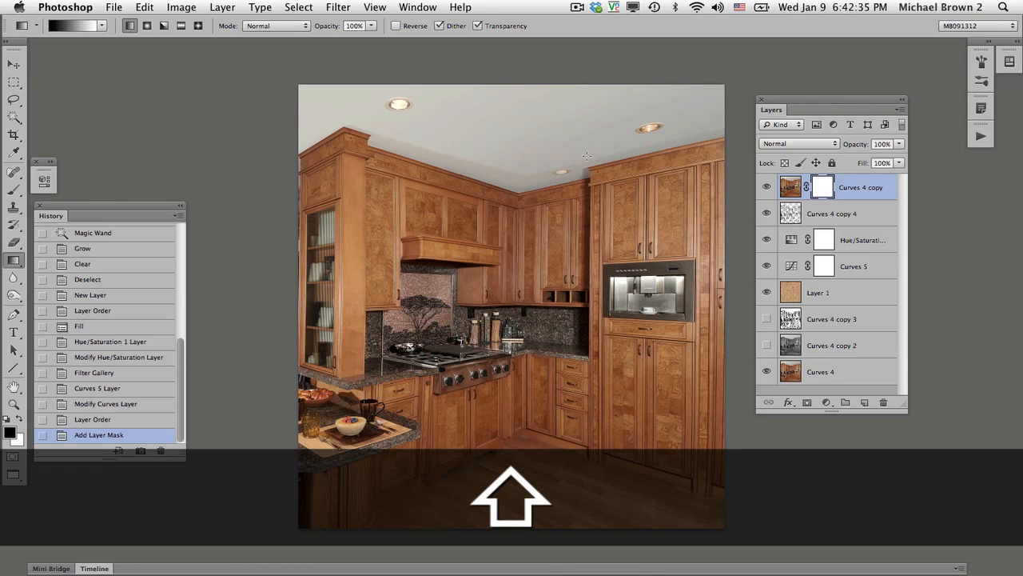
{"action": "mouse_move", "coordinate": [425, 150]}
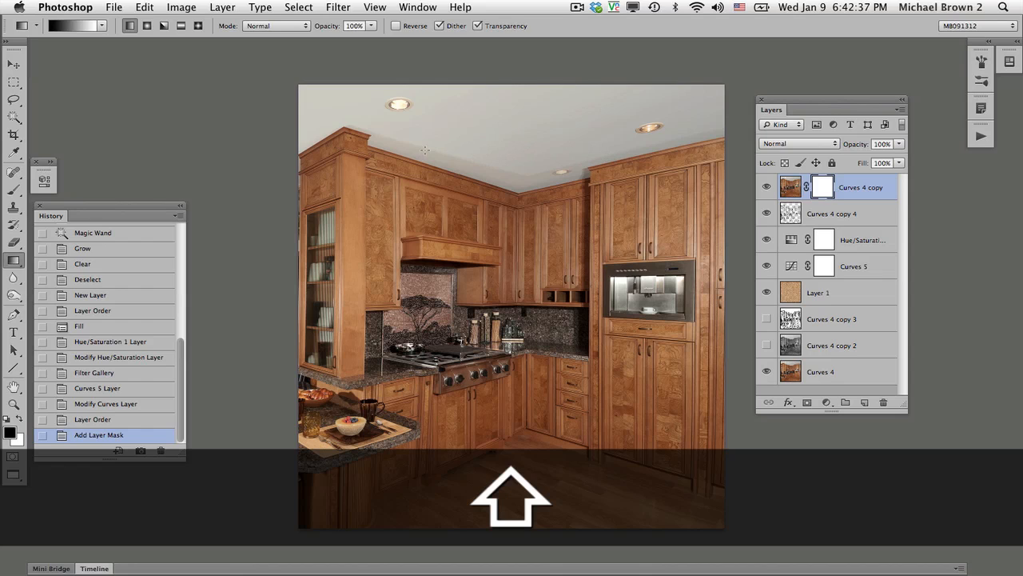
{"action": "left_click_drag", "start_coordinate": [424, 147], "coordinate": [594, 153]}
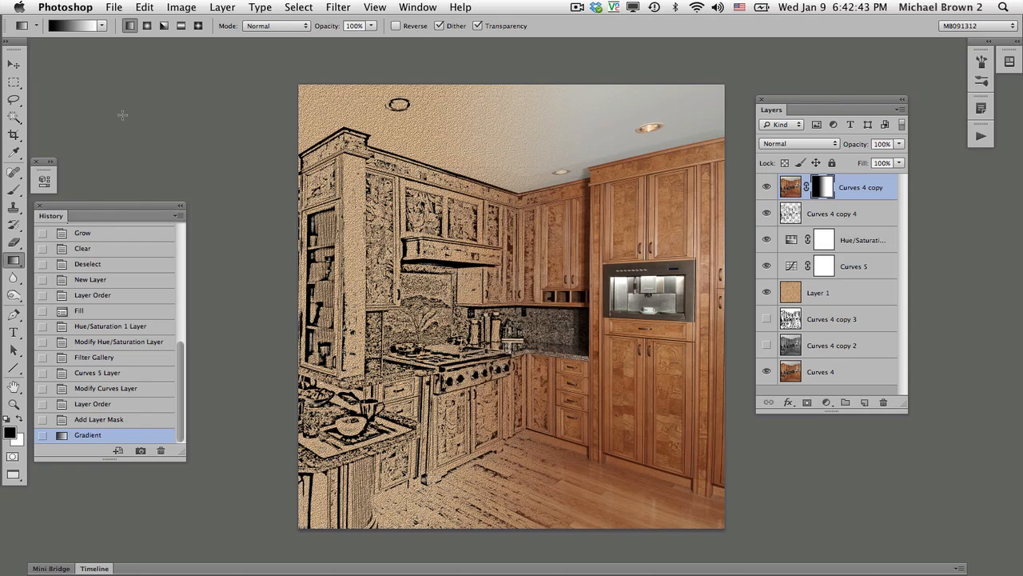
Compare the blend against the original photo via History and return to the finished state
{"action": "key", "text": "F10"}
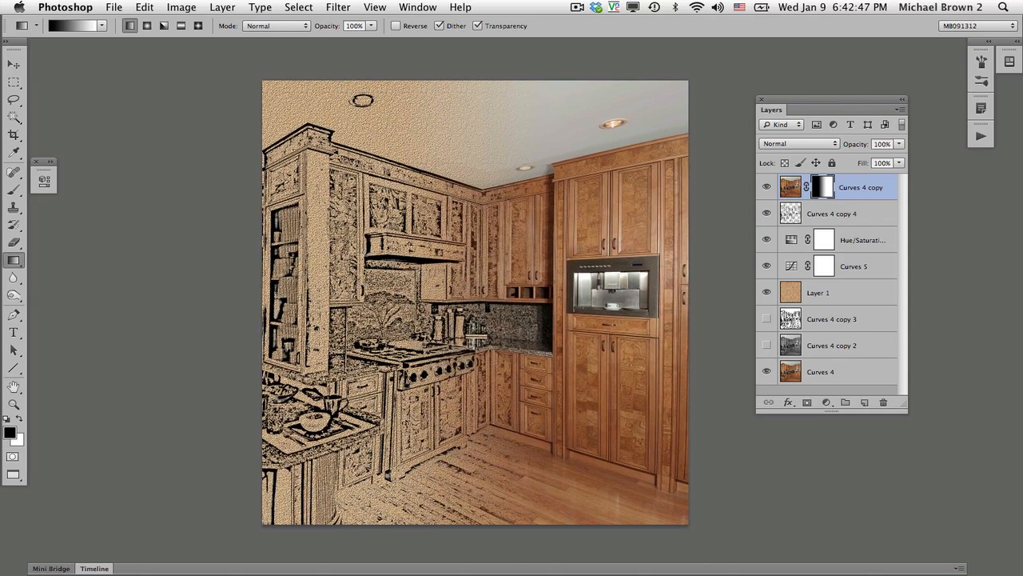
{"action": "key", "text": "F10"}
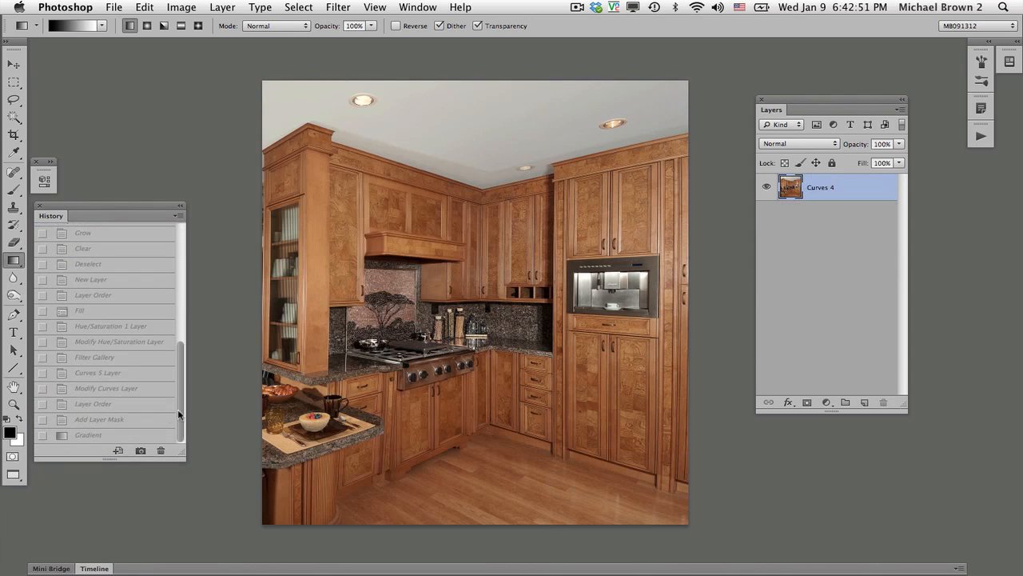
{"action": "left_click", "coordinate": [88, 435]}
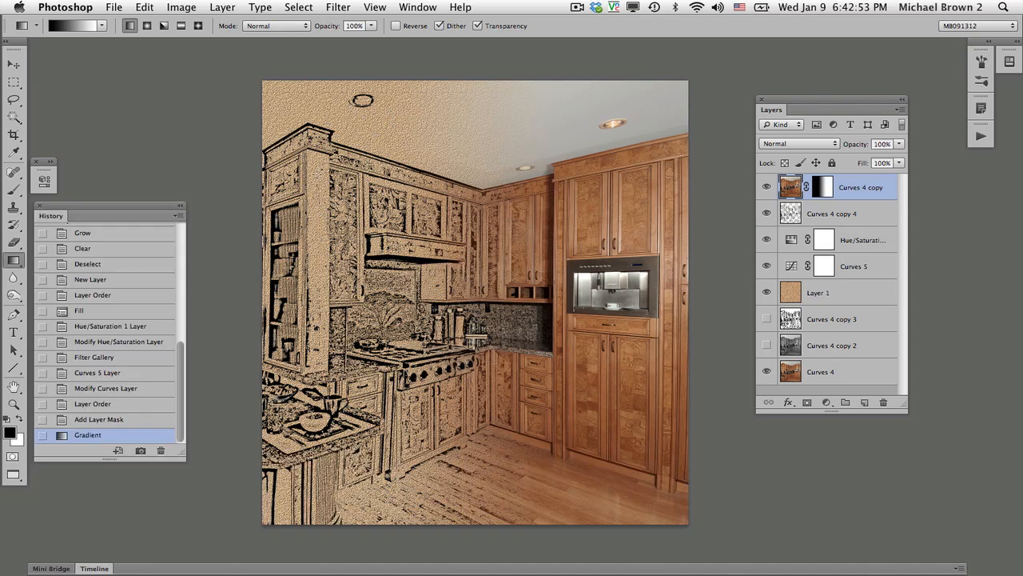
{"action": "key", "text": "F10"}
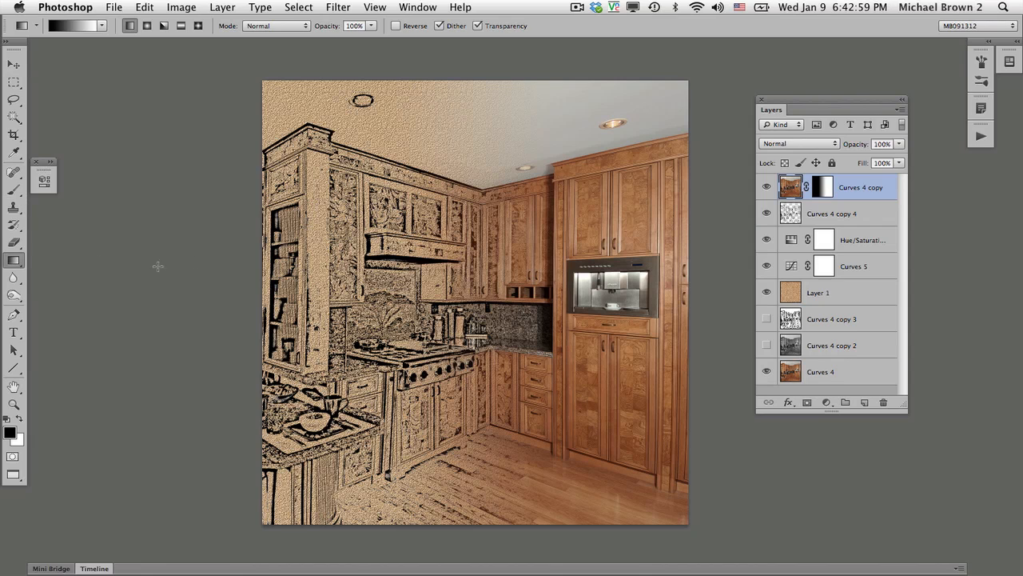
{"action": "left_click", "coordinate": [298, 6]}
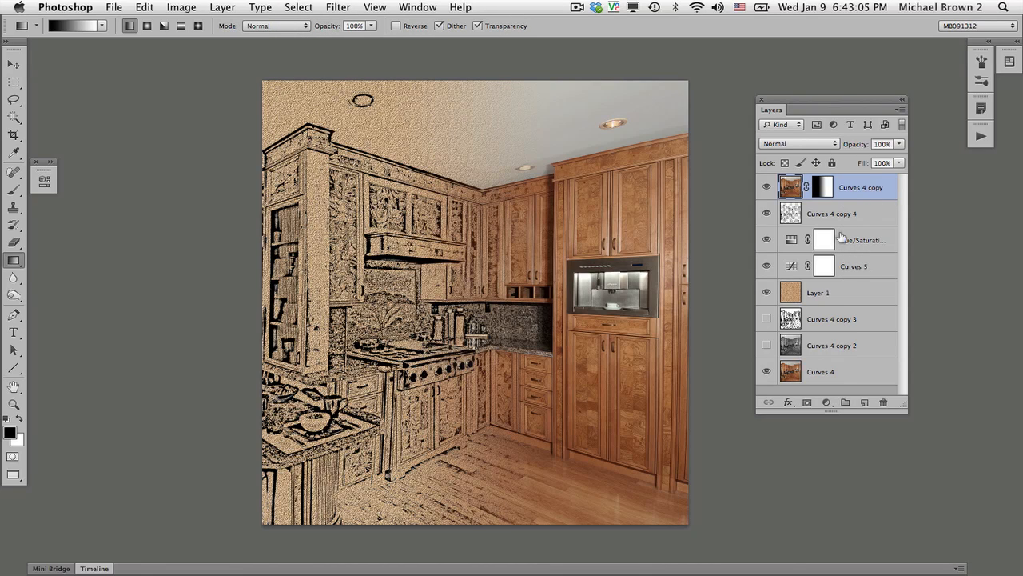
{"action": "mouse_move", "coordinate": [847, 239]}
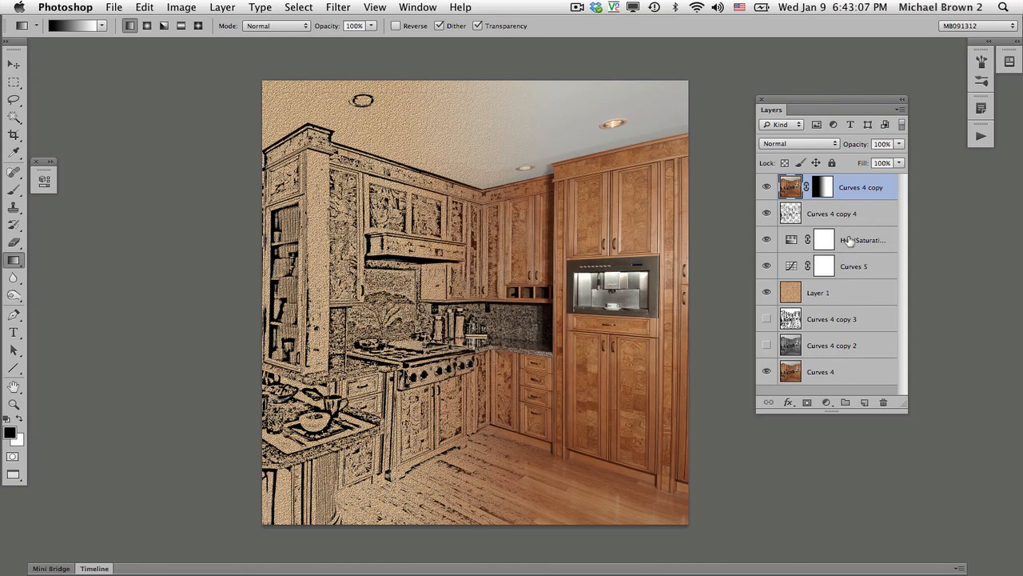
Bring up the list of adjustment layer types to add another
{"action": "left_click", "coordinate": [825, 403]}
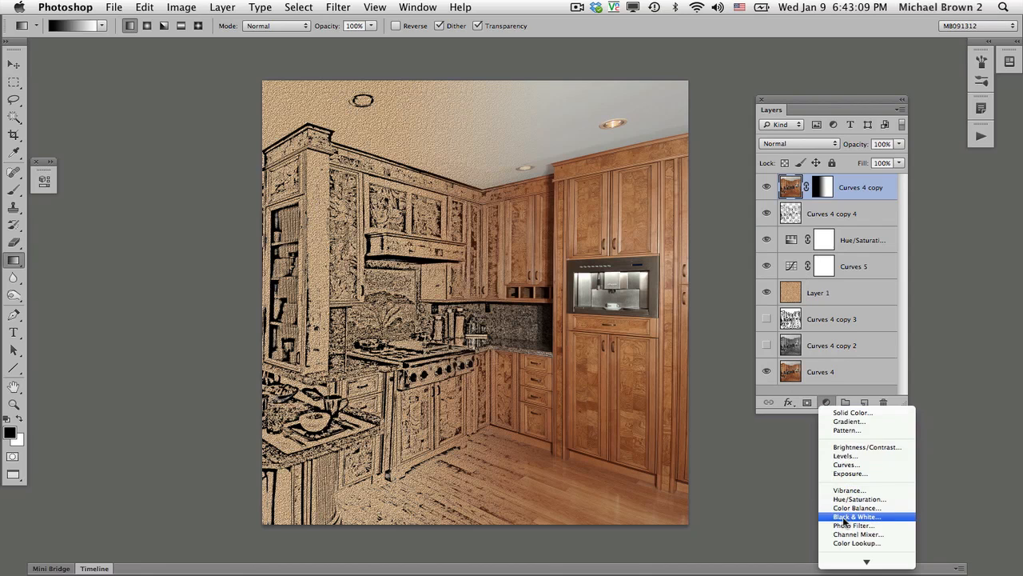